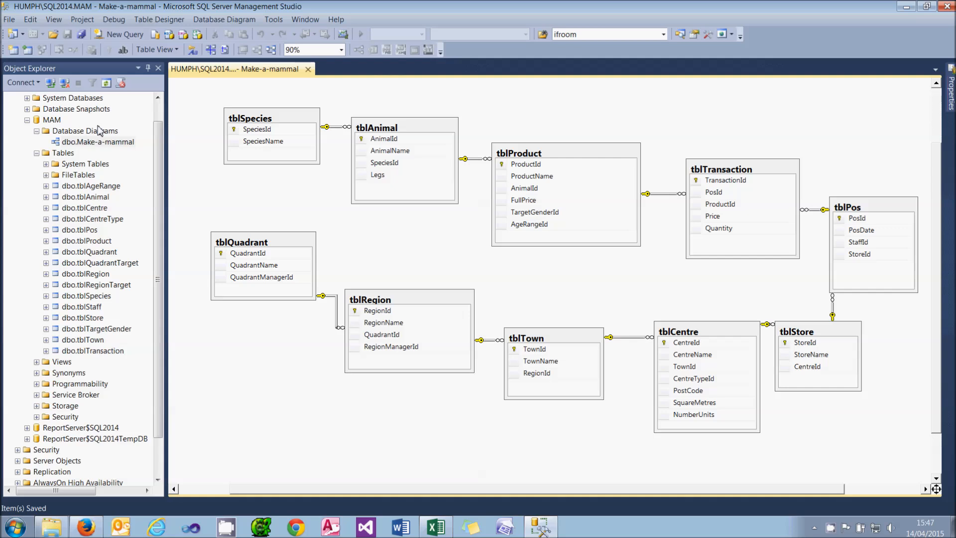
mouse_move(128, 138)
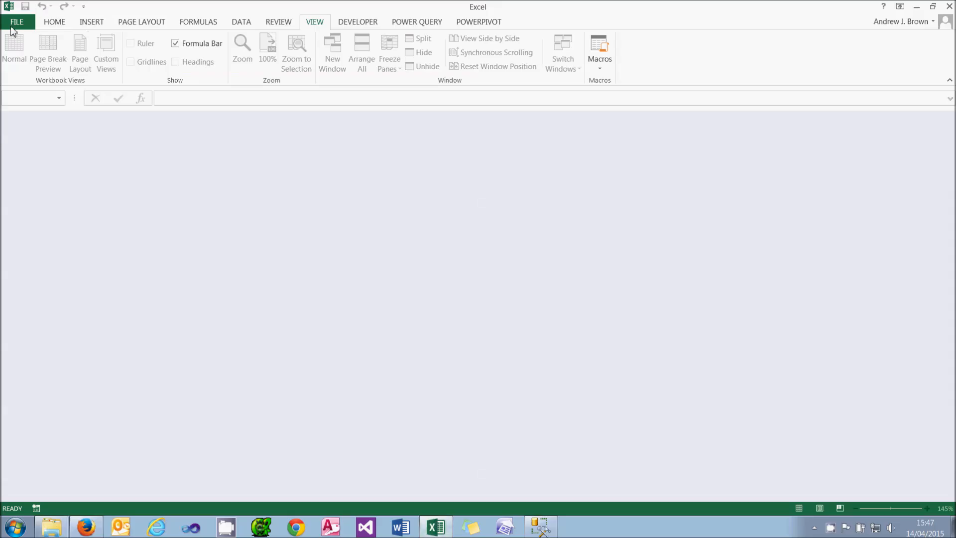
Open Full database.xlsx and show its Power Pivot data model in Diagram View
click(16, 21)
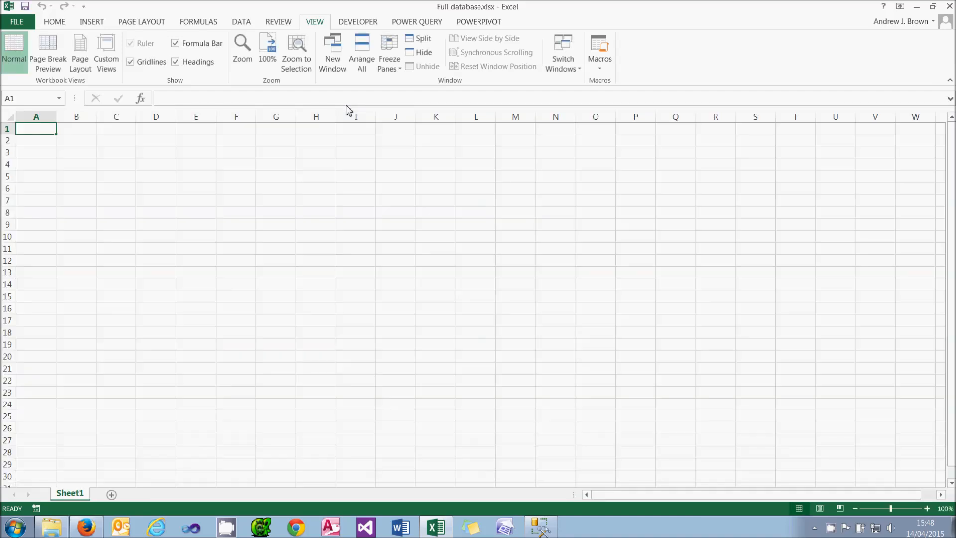
click(479, 22)
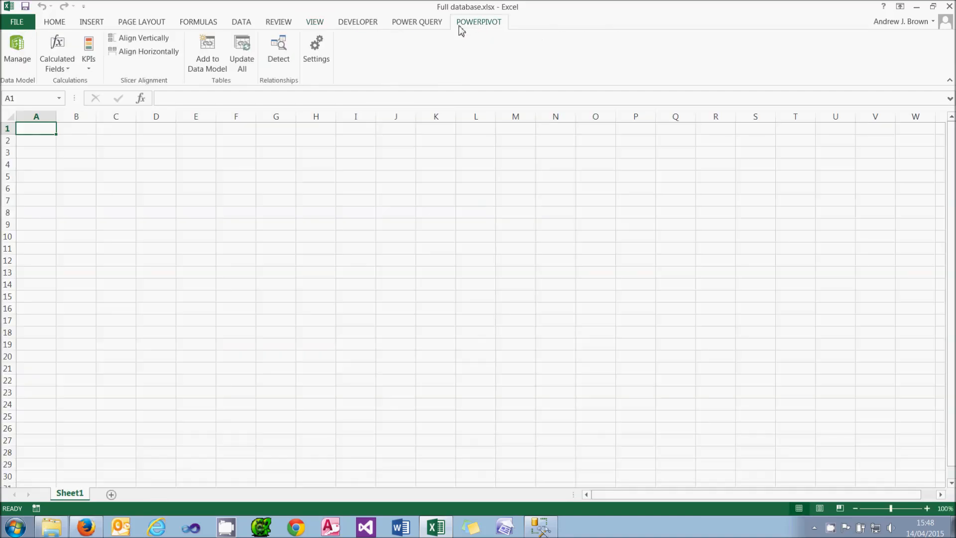
click(17, 52)
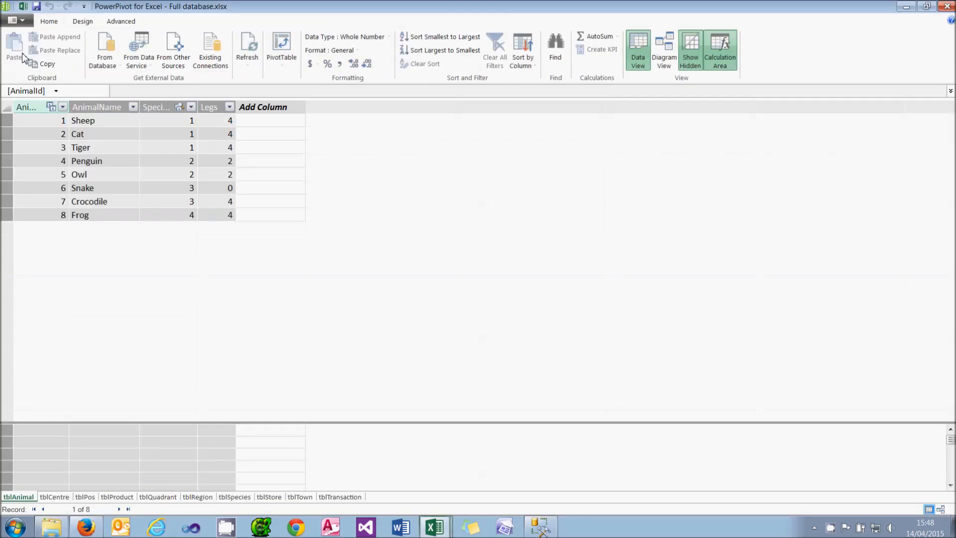
mouse_move(13, 49)
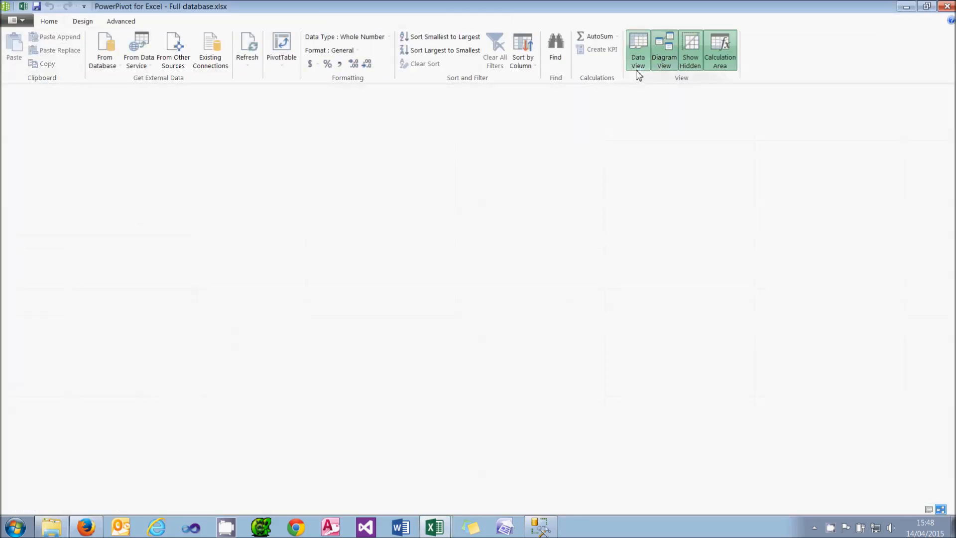
click(644, 50)
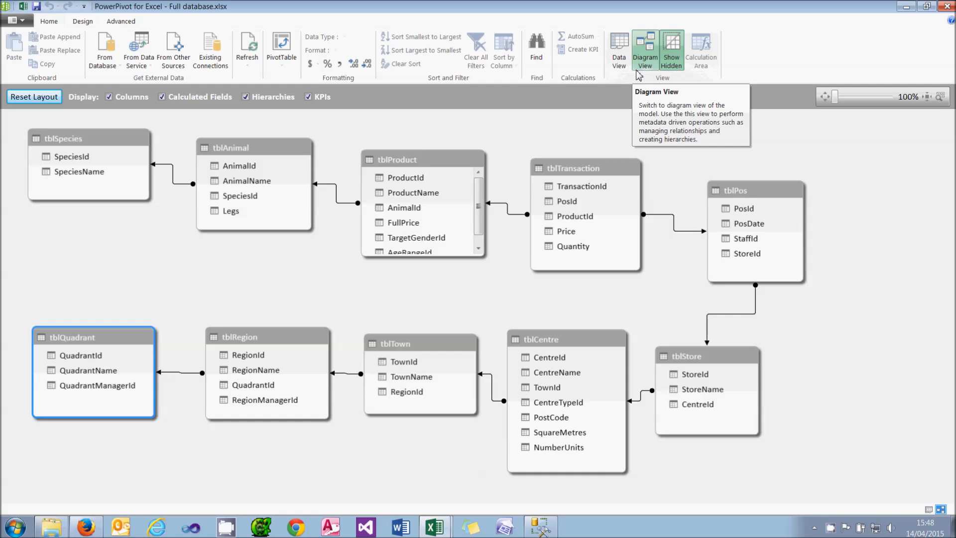
mouse_move(281, 50)
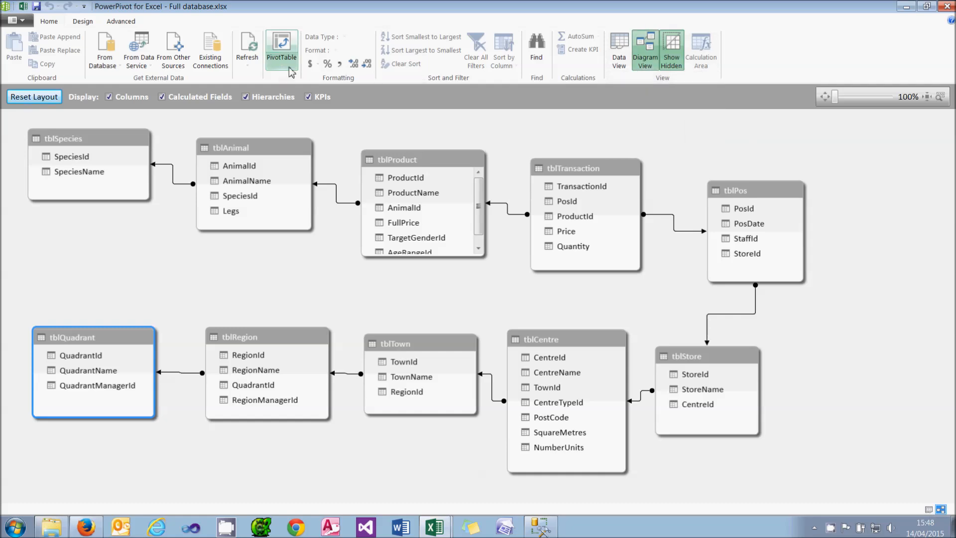
Insert a new-sheet PivotTable summing Quantity by RegionName and SpeciesName, then close the workbook
click(281, 49)
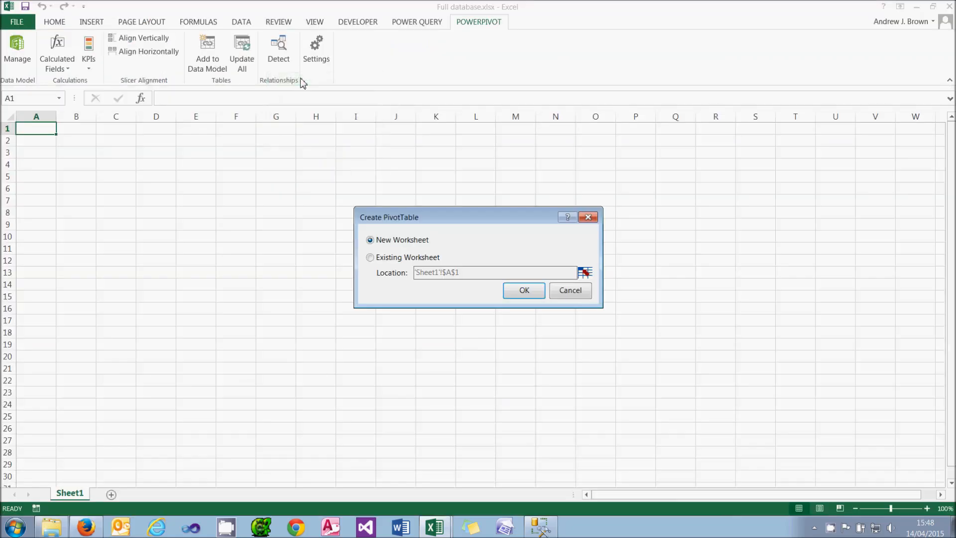
click(524, 290)
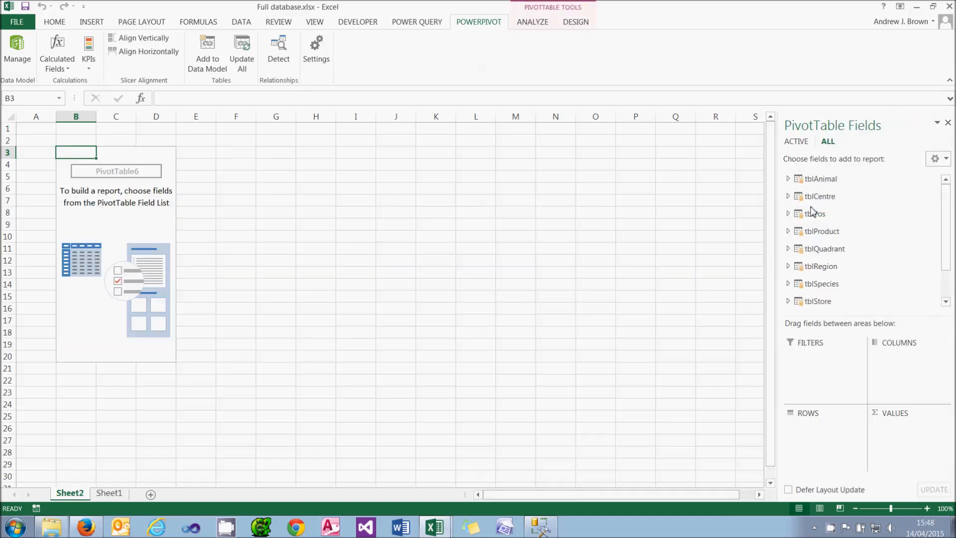
click(788, 283)
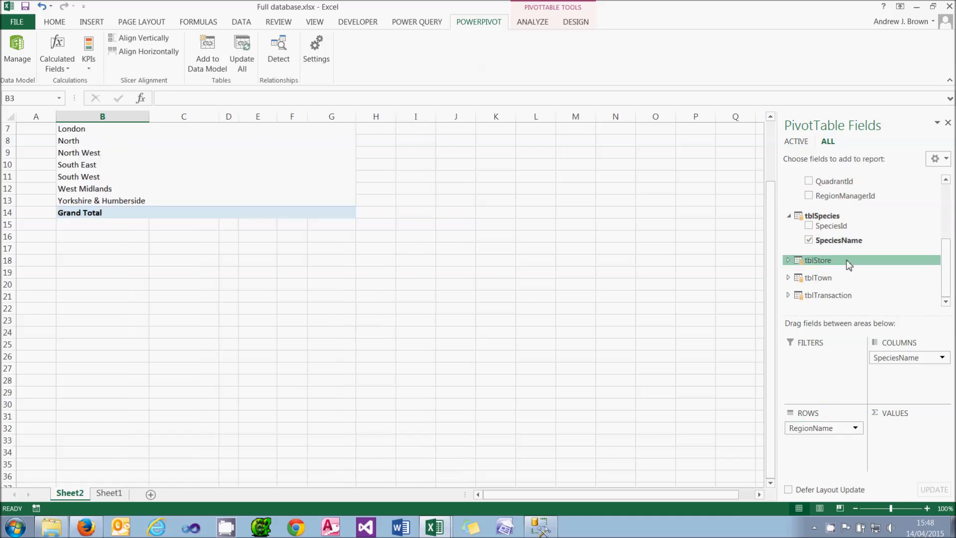
drag(828, 299, 893, 427)
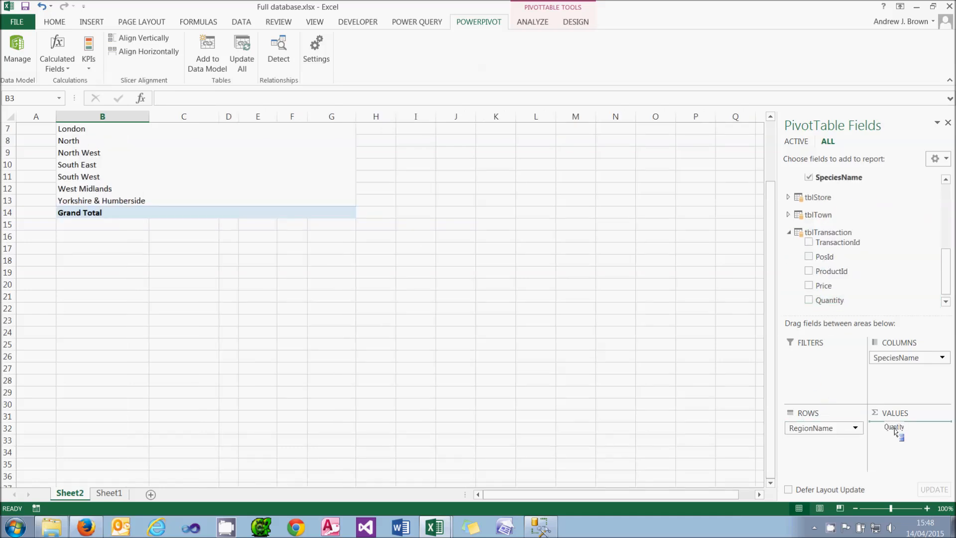
click(418, 367)
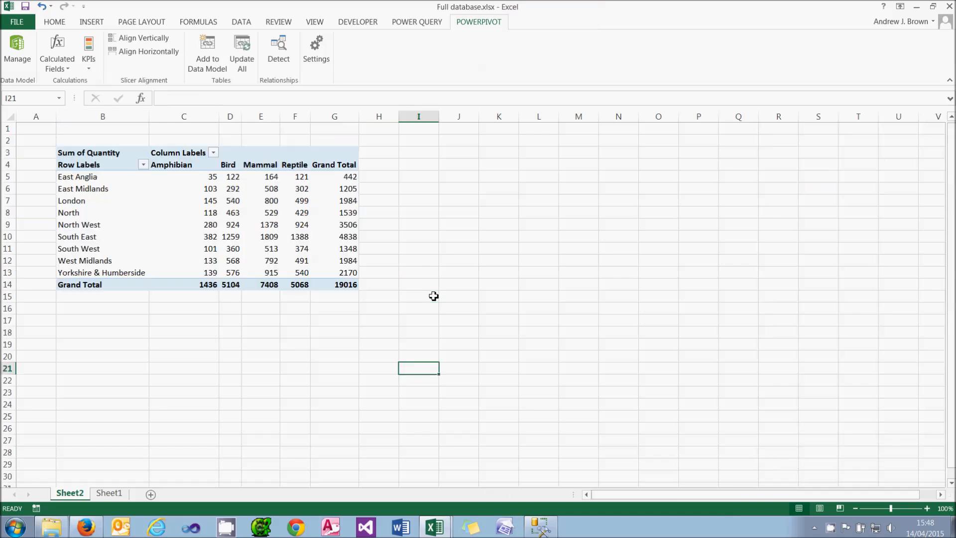
mouse_move(98, 224)
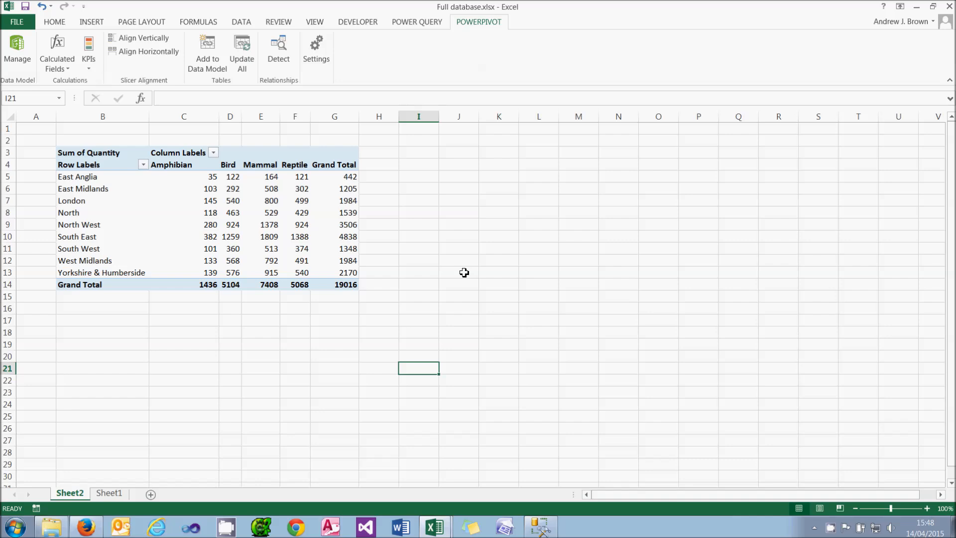
click(16, 21)
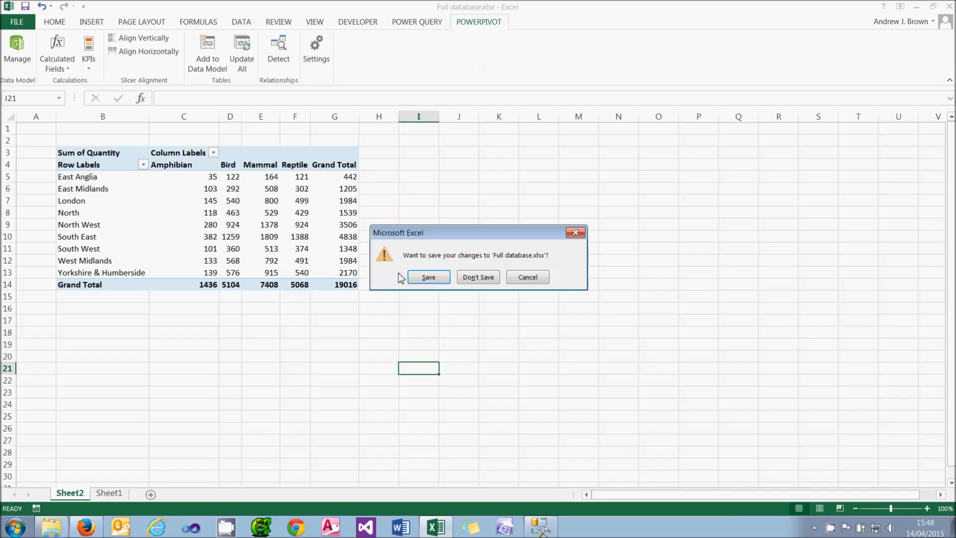
Close Full database without saving and view Simplified database's data model as a diagram
click(478, 277)
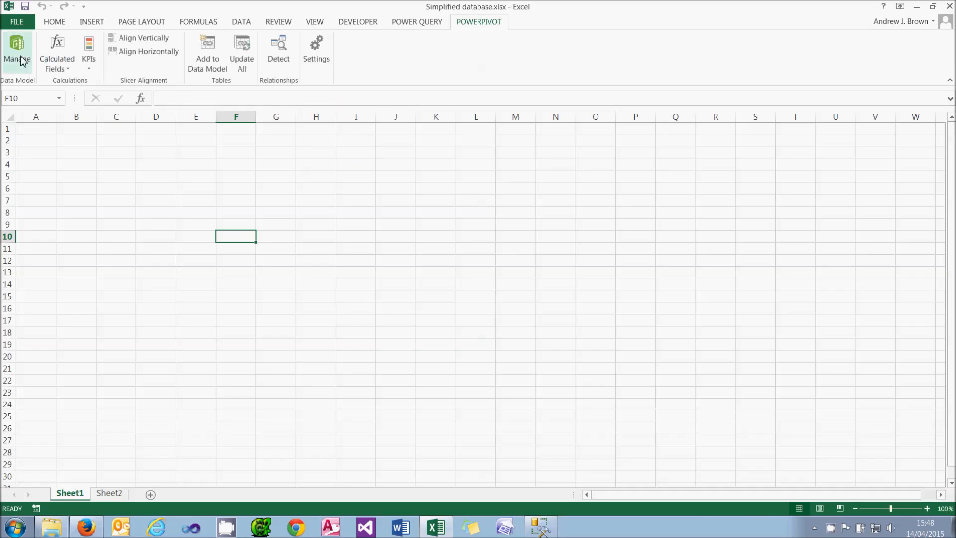
click(17, 53)
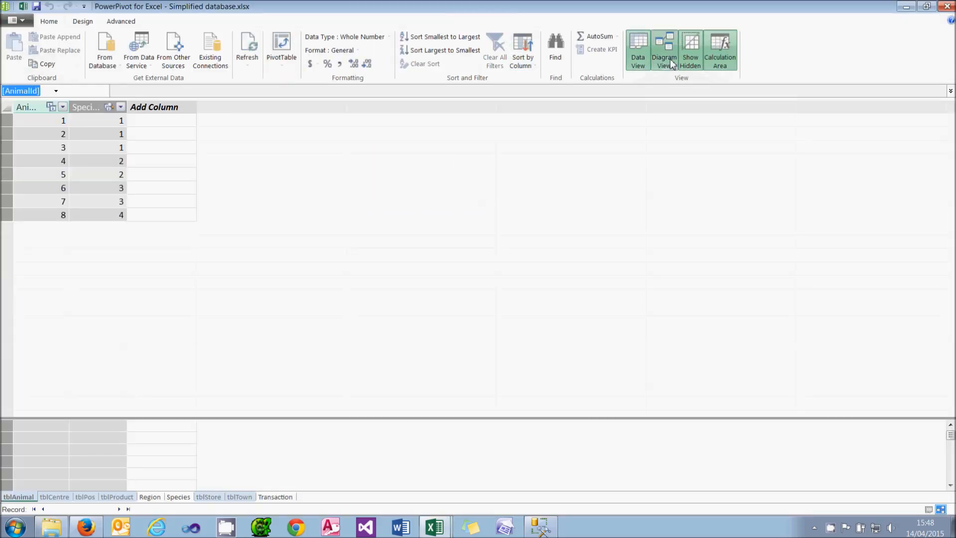
click(663, 52)
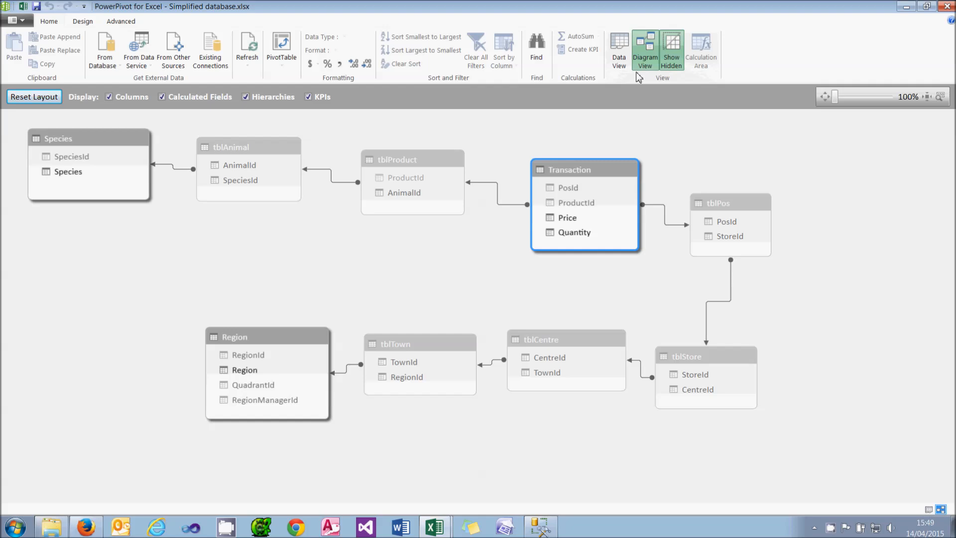
Select the greyed-out tblPos and tblCentre tables and start a plain PivotTable
click(618, 49)
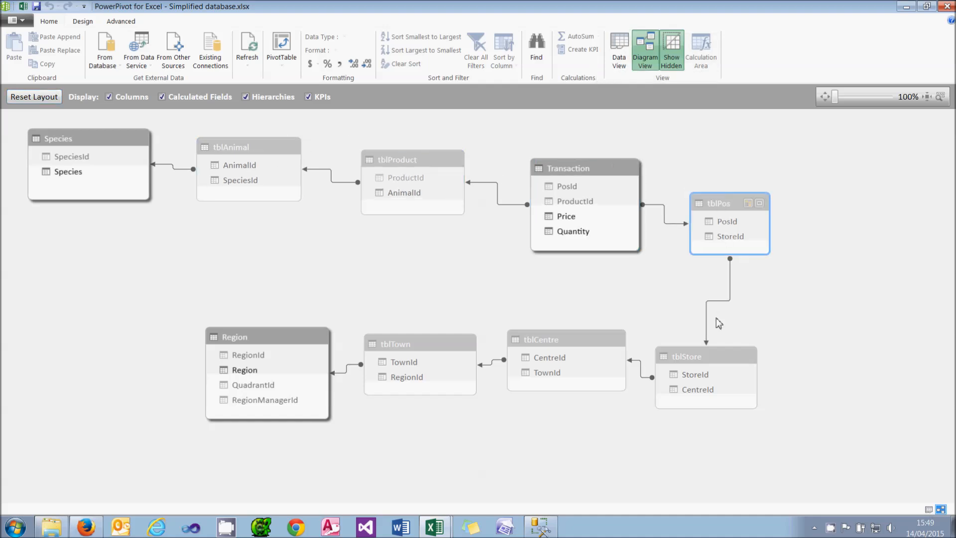
click(539, 339)
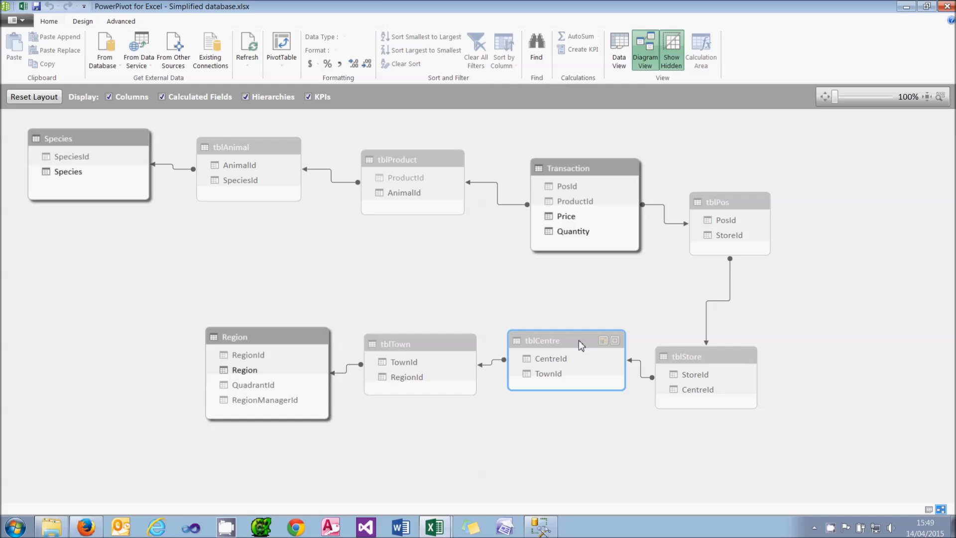
click(281, 50)
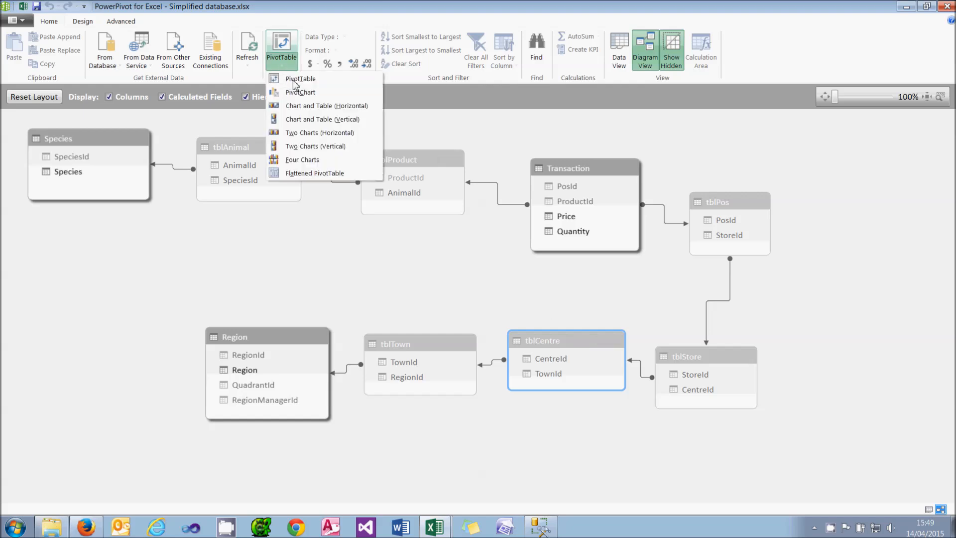
click(299, 79)
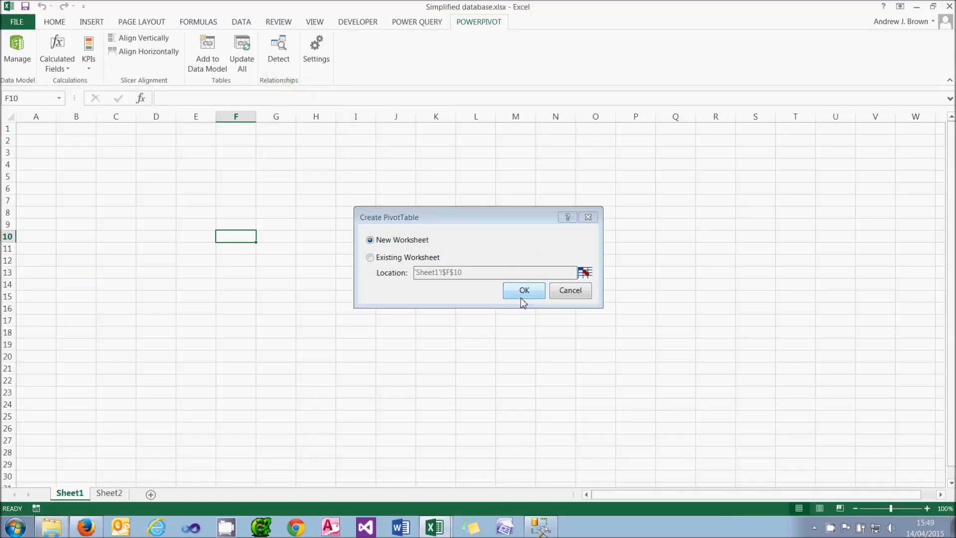
On a new worksheet, put Region in rows, Species in columns and Quantity in values
click(523, 290)
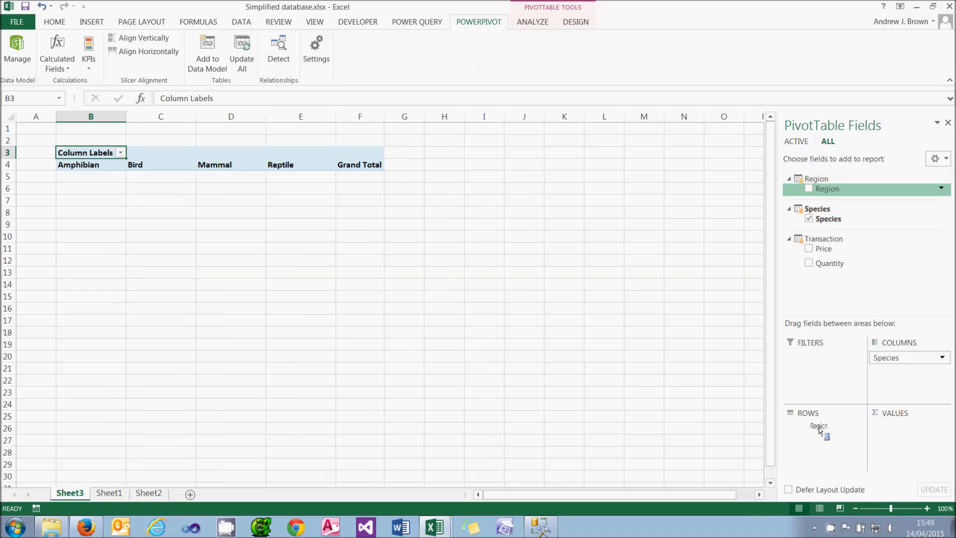
click(809, 188)
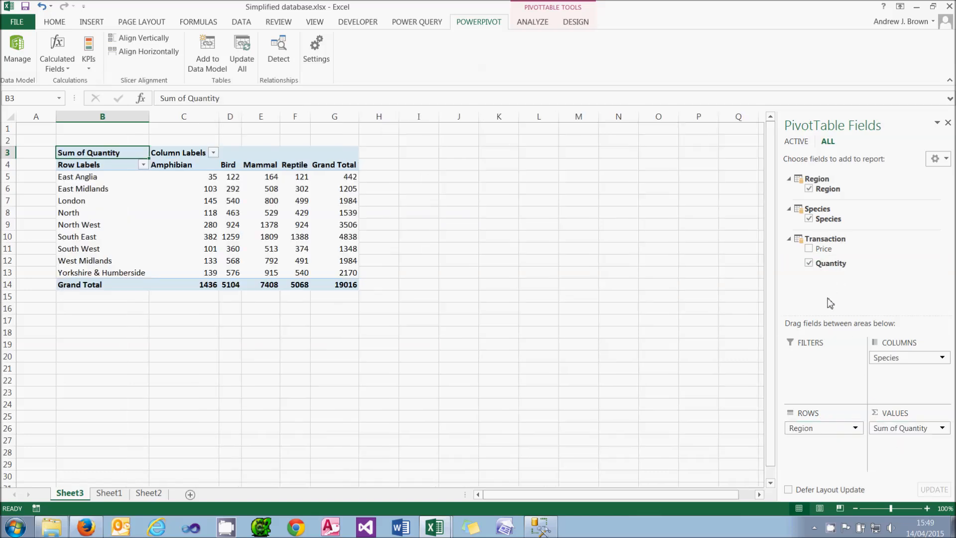
mouse_move(822, 197)
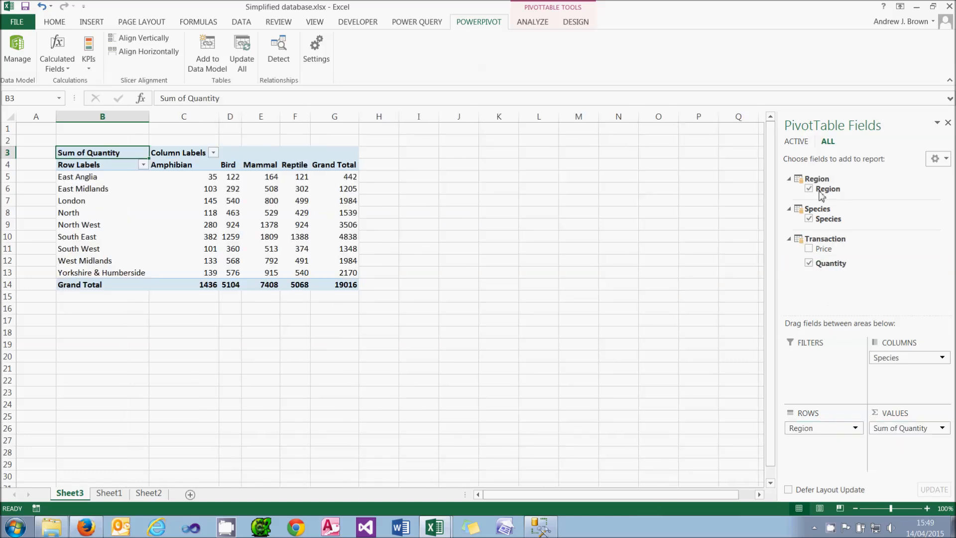
click(828, 218)
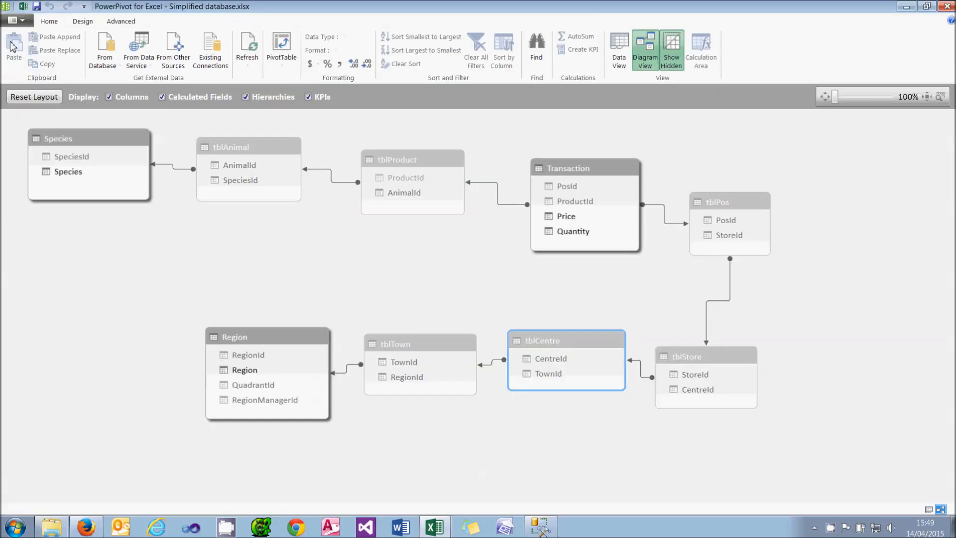
mouse_move(13, 48)
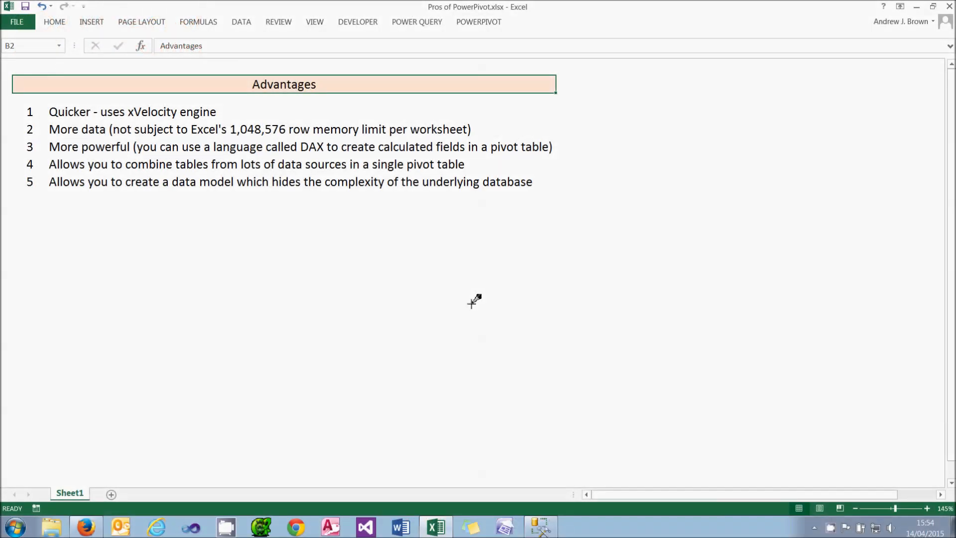
mouse_move(283, 152)
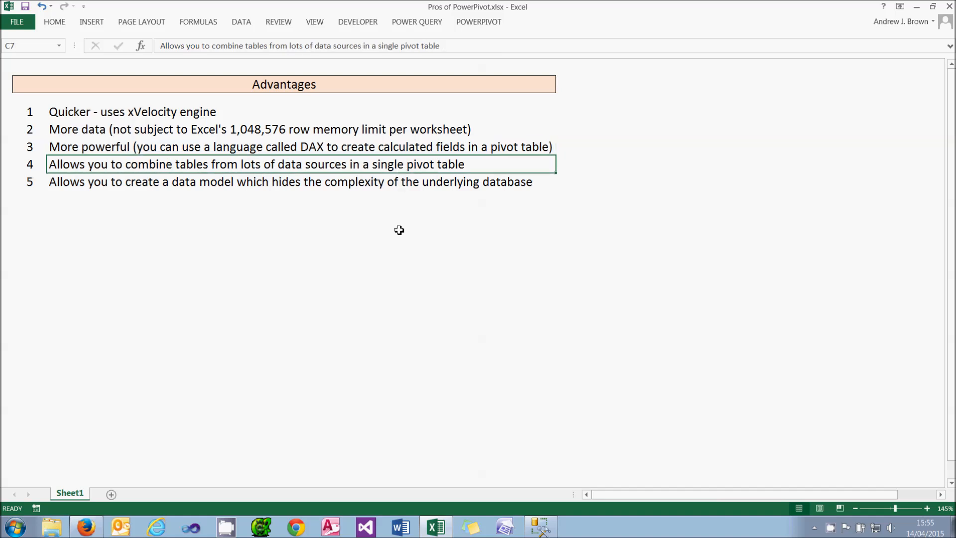
mouse_move(398, 264)
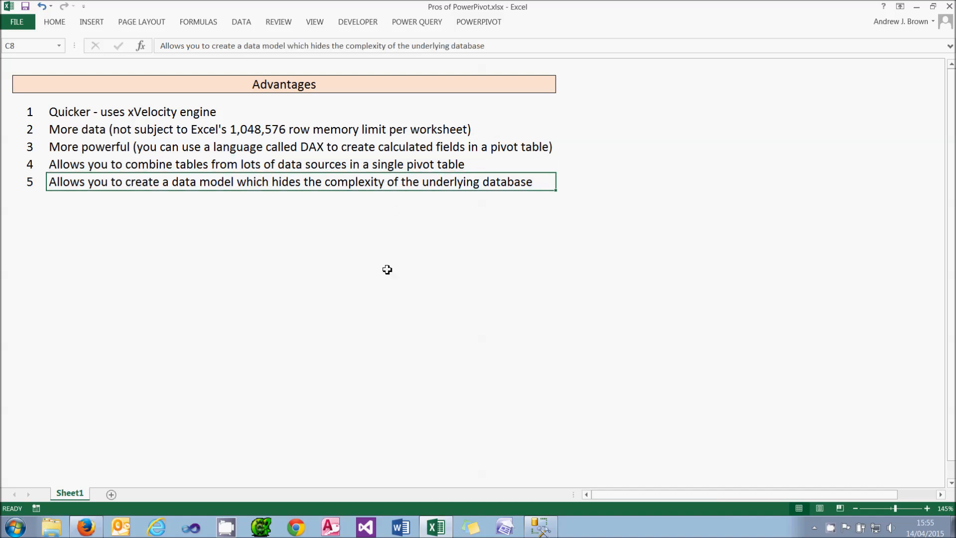
mouse_move(386, 275)
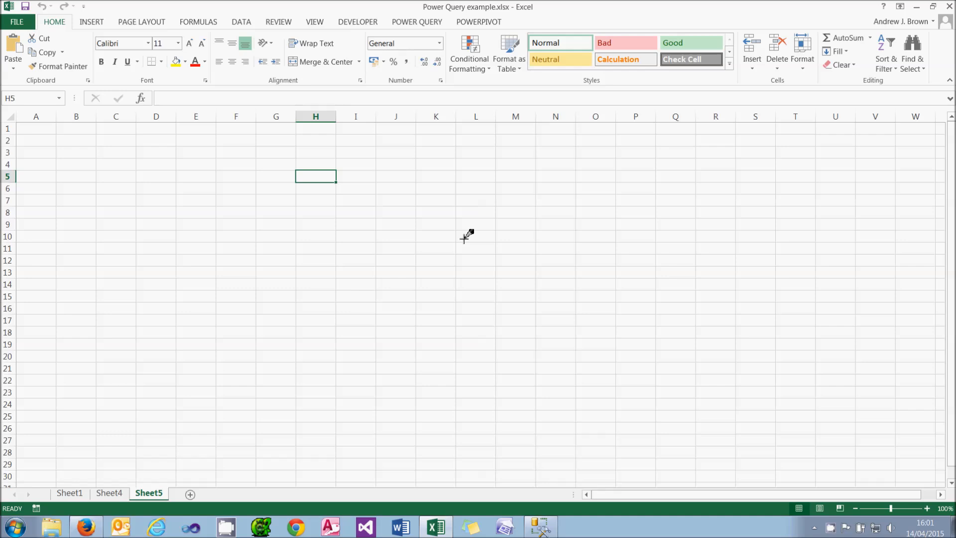
Show the Power Query Workbook Queries pane and select the Tallest buildings query
click(416, 22)
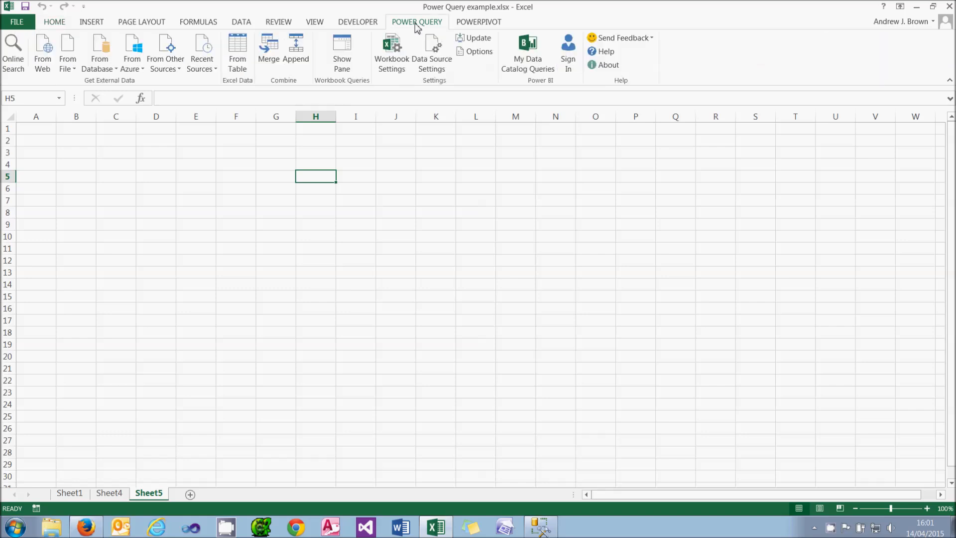
click(342, 52)
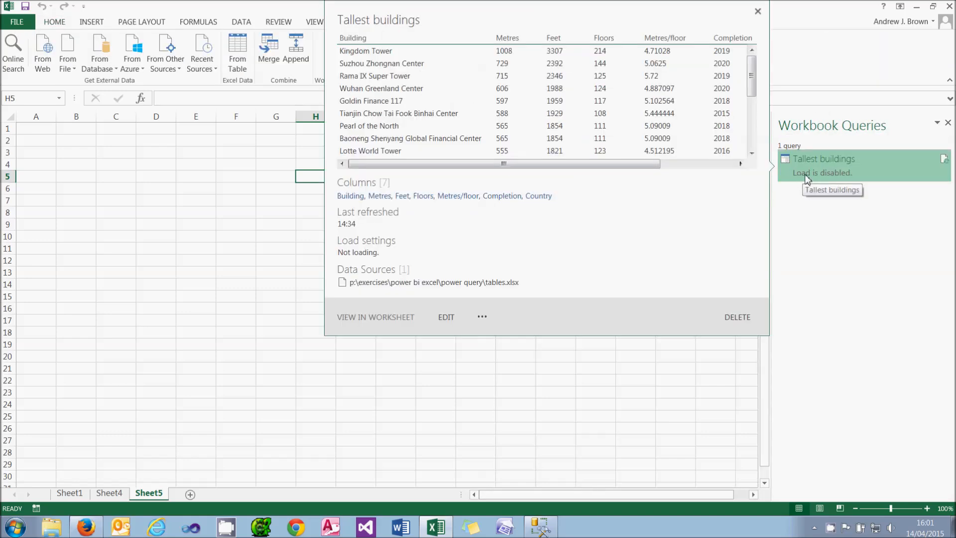
click(445, 316)
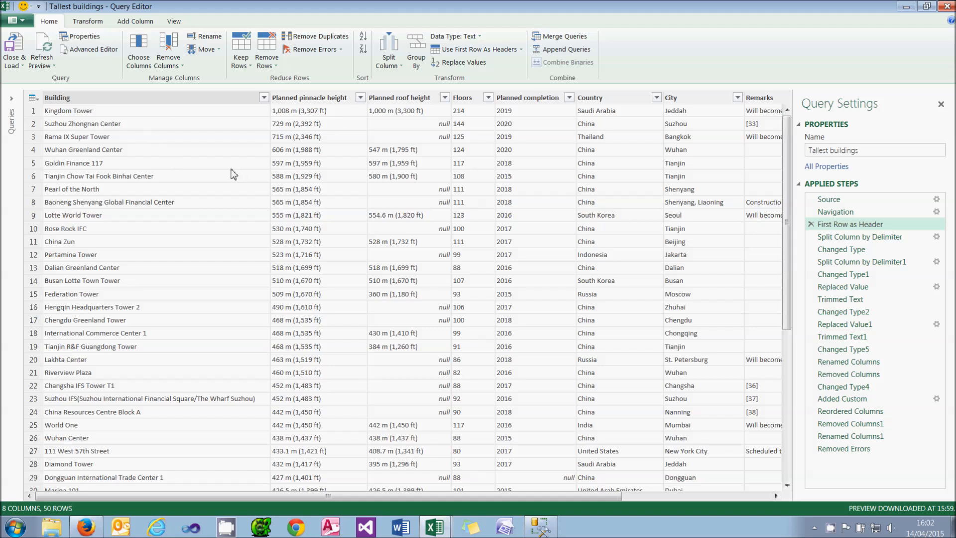
mouse_move(303, 134)
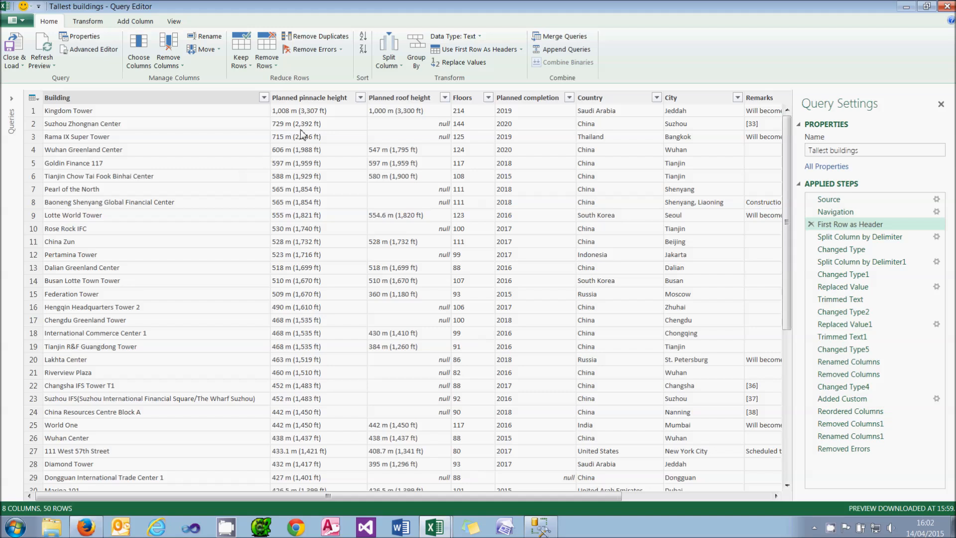
click(396, 110)
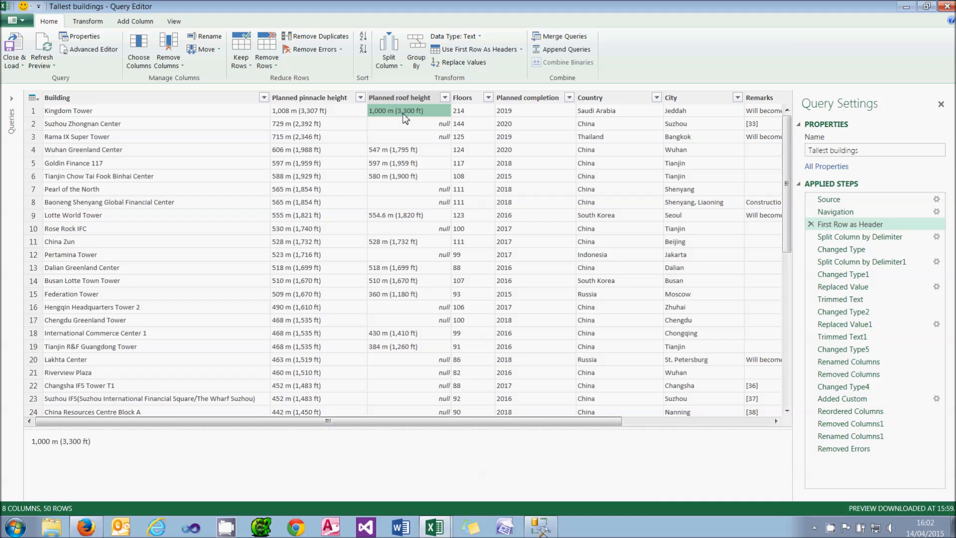
mouse_move(87, 8)
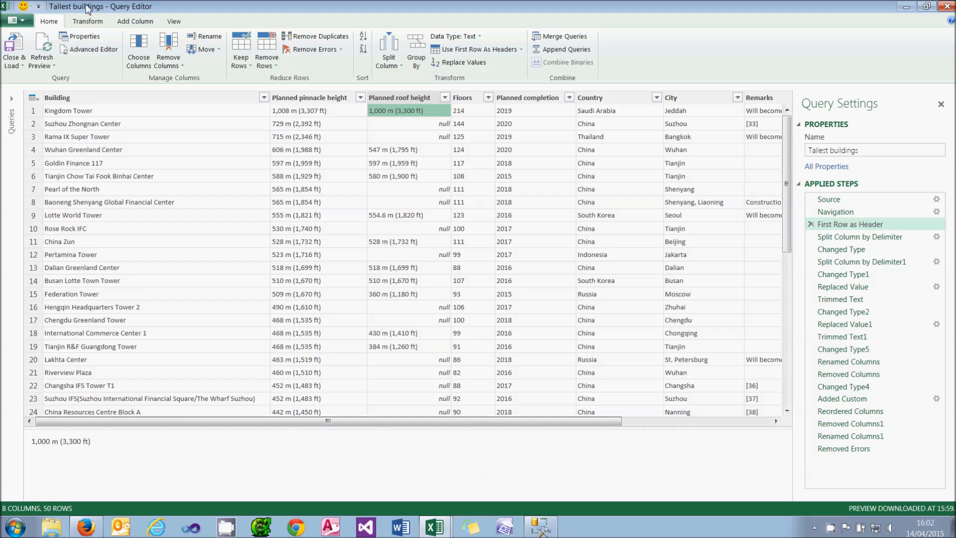
mouse_move(563, 49)
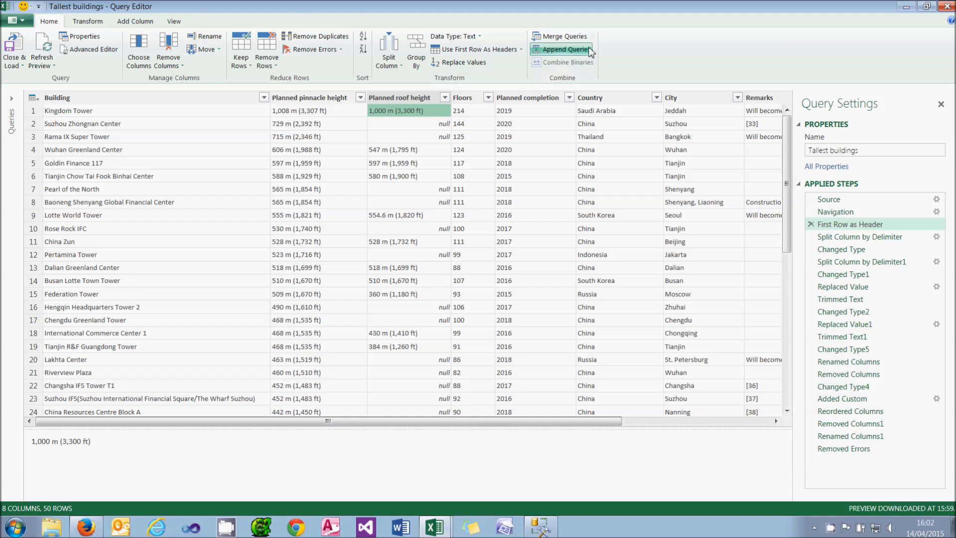
mouse_move(619, 55)
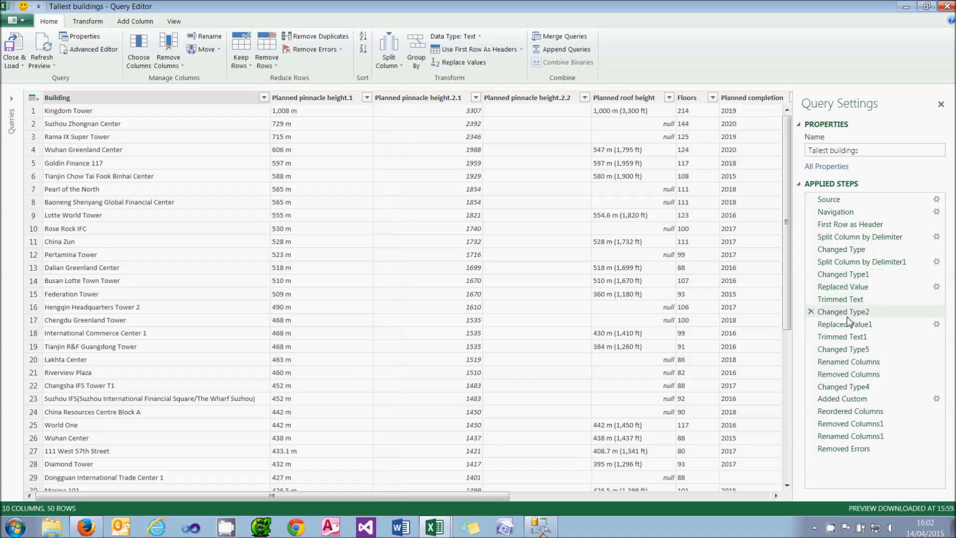
Preview the Trimmed Text1, Renamed Columns and Removed Errors applied steps
click(842, 336)
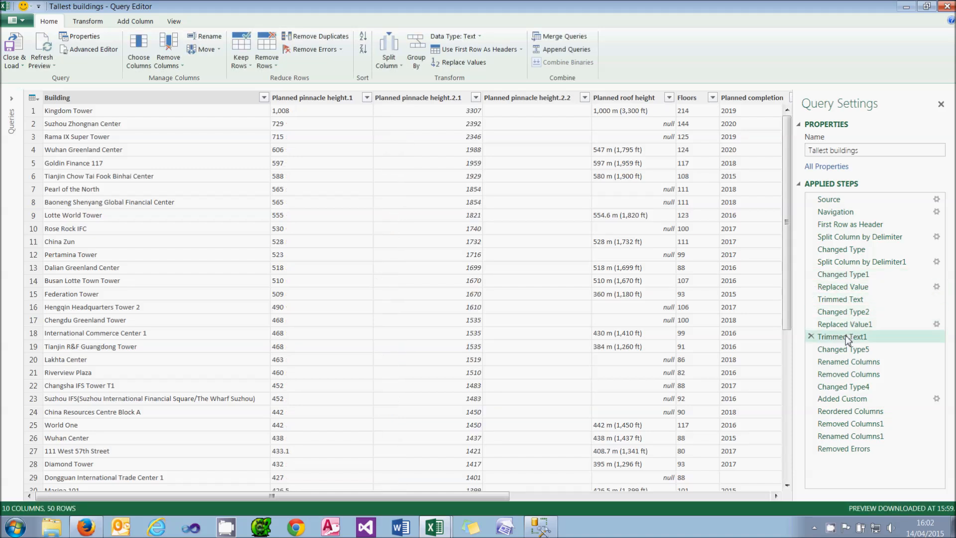
click(847, 362)
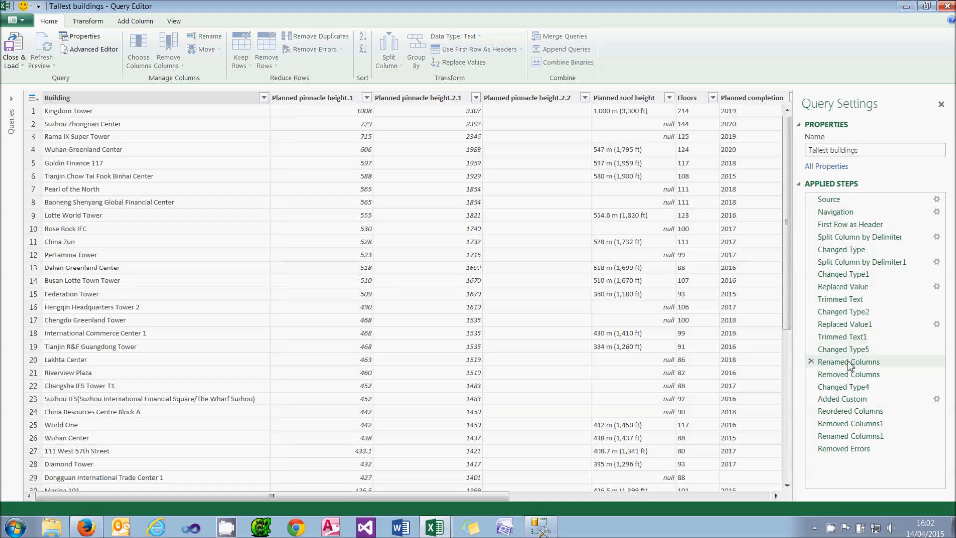
click(848, 374)
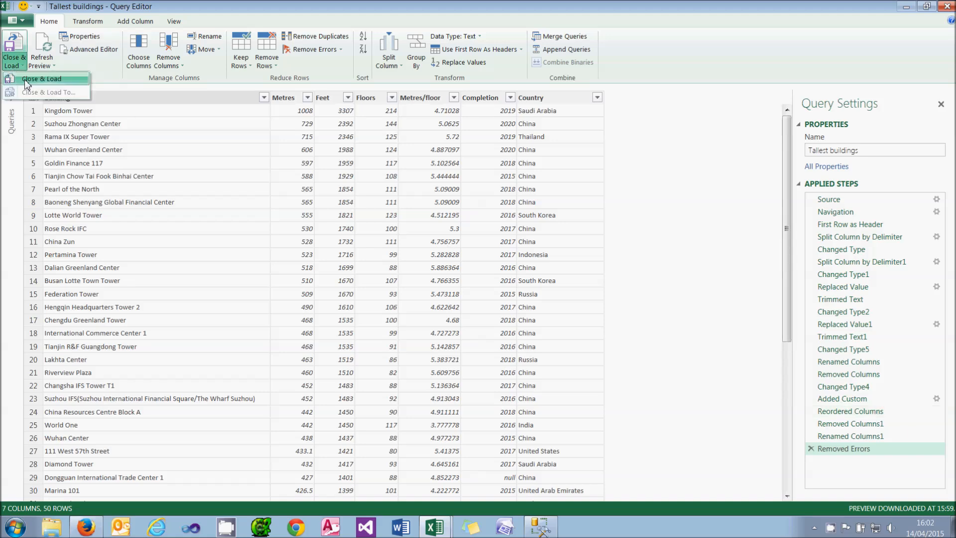
Close & Load the Tallest buildings query to a worksheet table, then close the workbook
click(41, 78)
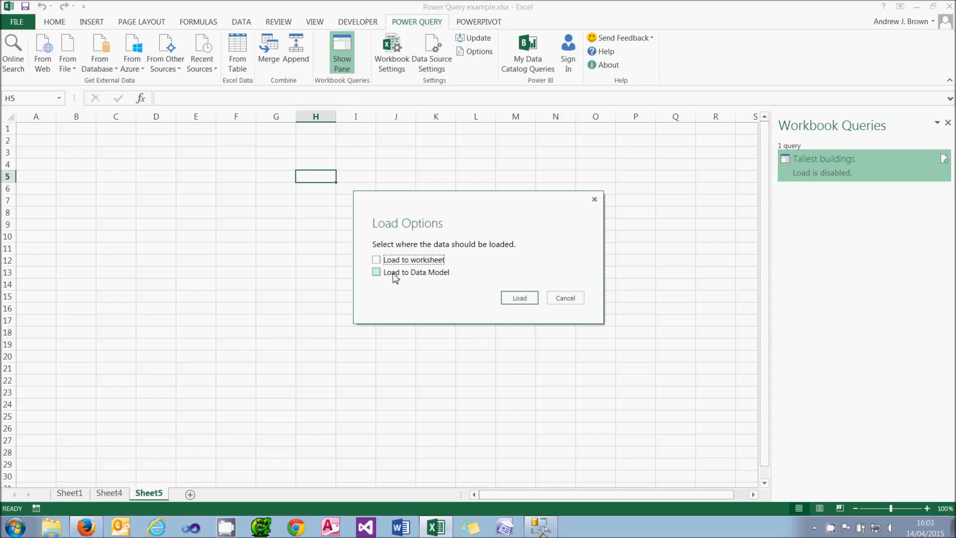
click(377, 259)
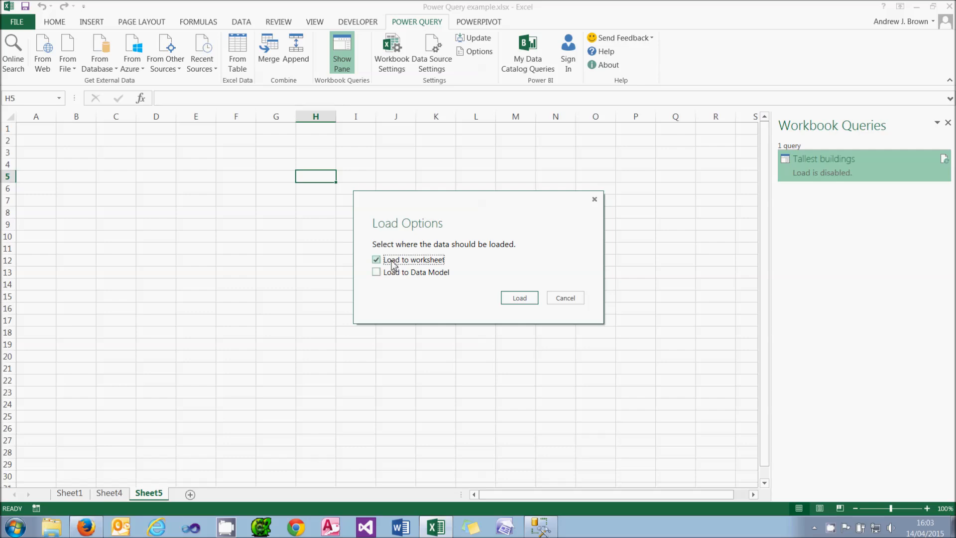
click(519, 298)
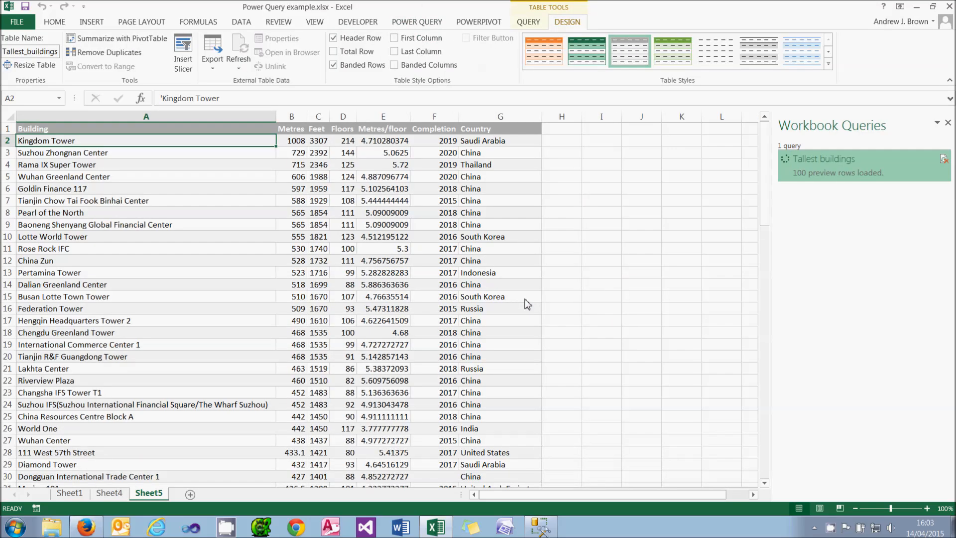
click(528, 22)
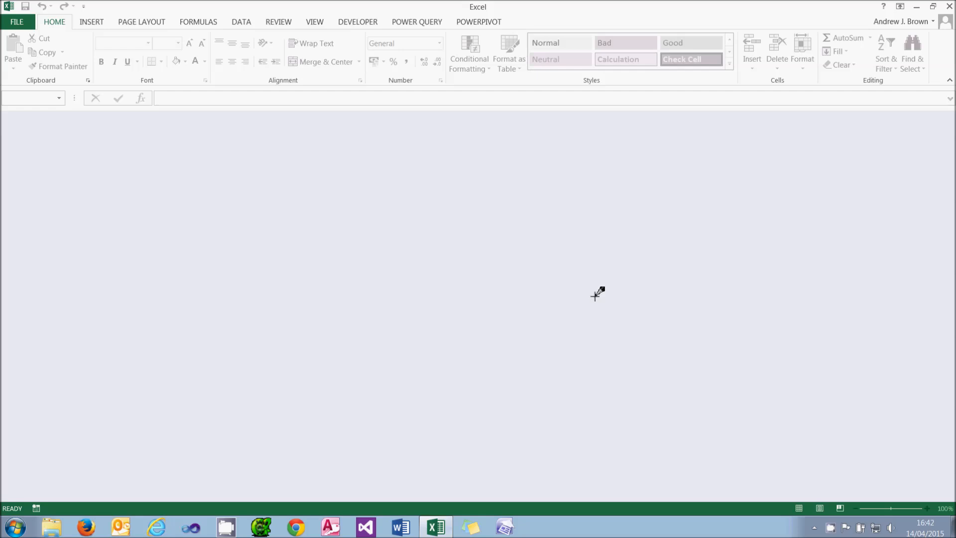
Open Simple report, filter its Power View to Older children then Young people, and close it
click(17, 21)
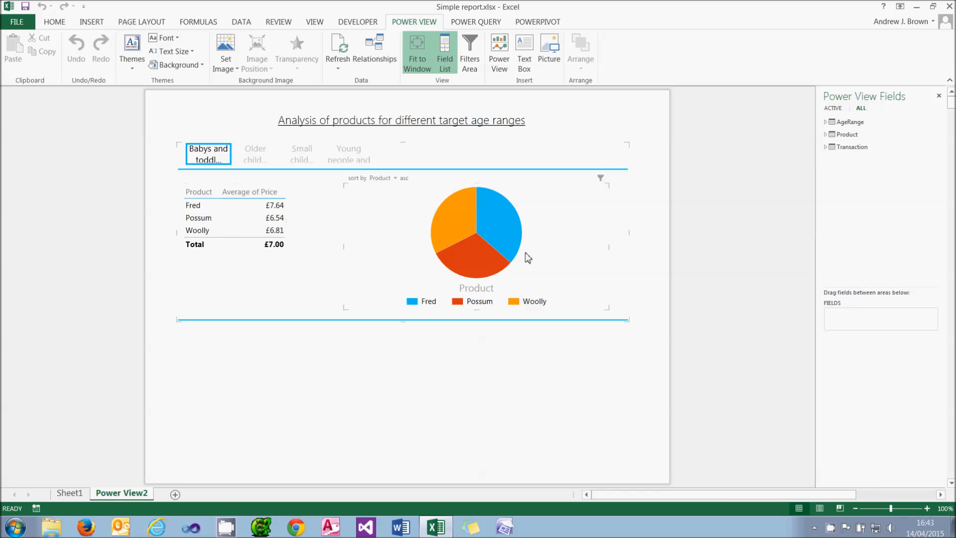
click(255, 154)
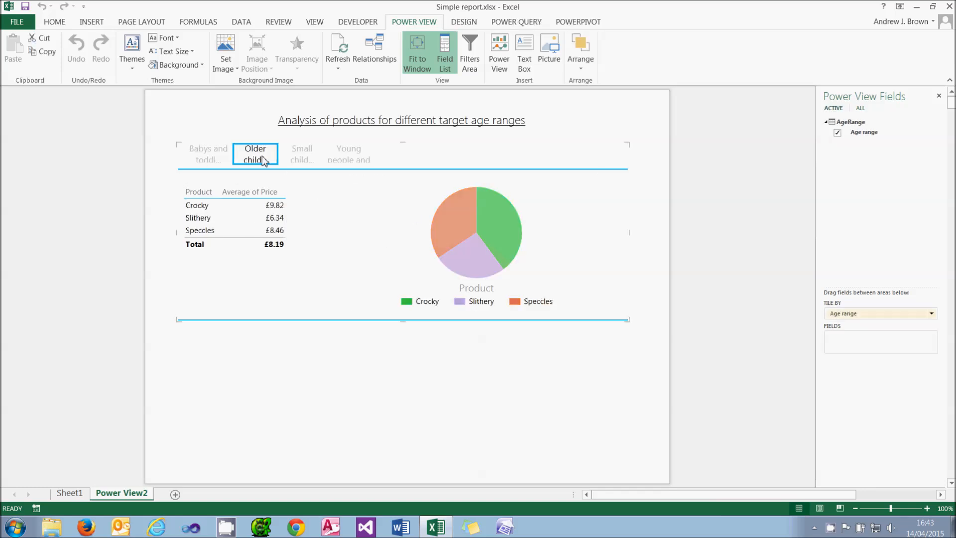
click(348, 154)
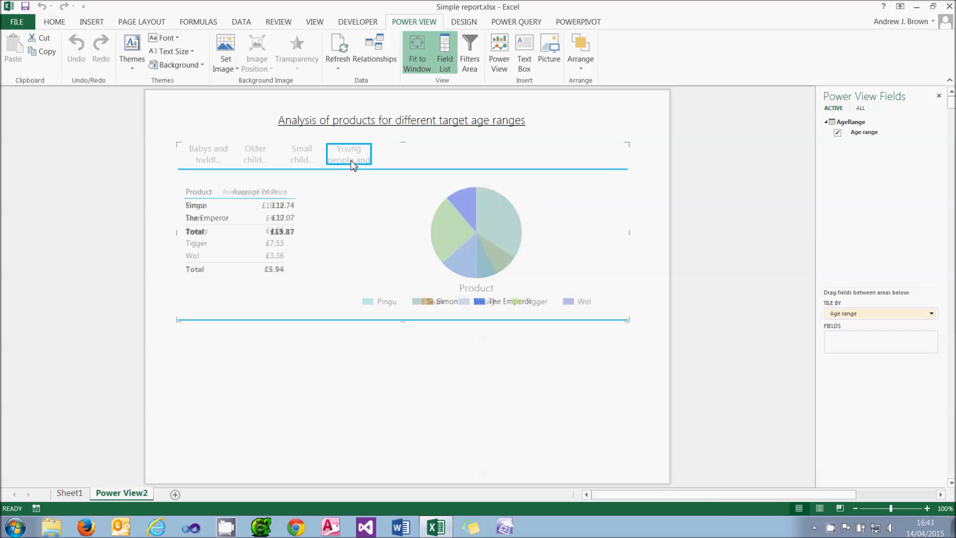
click(348, 154)
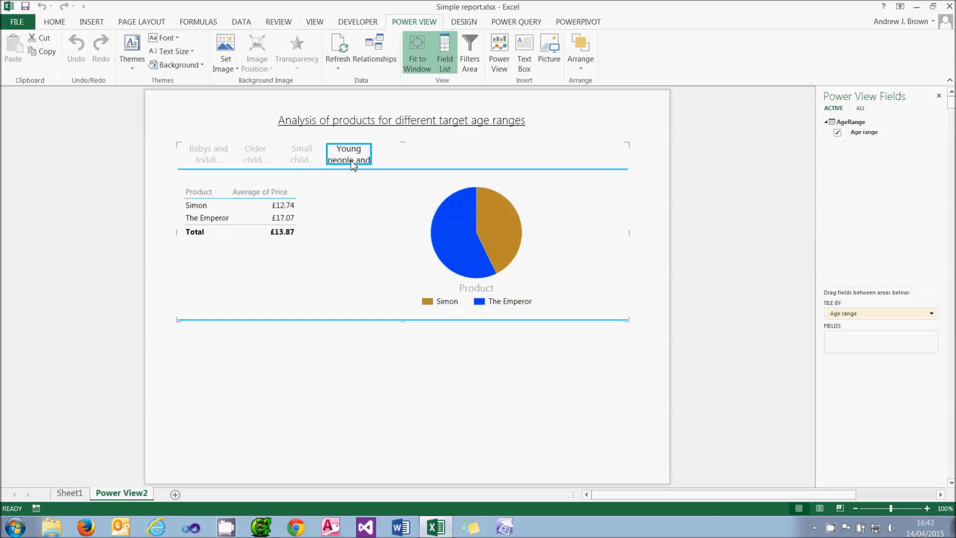
mouse_move(147, 398)
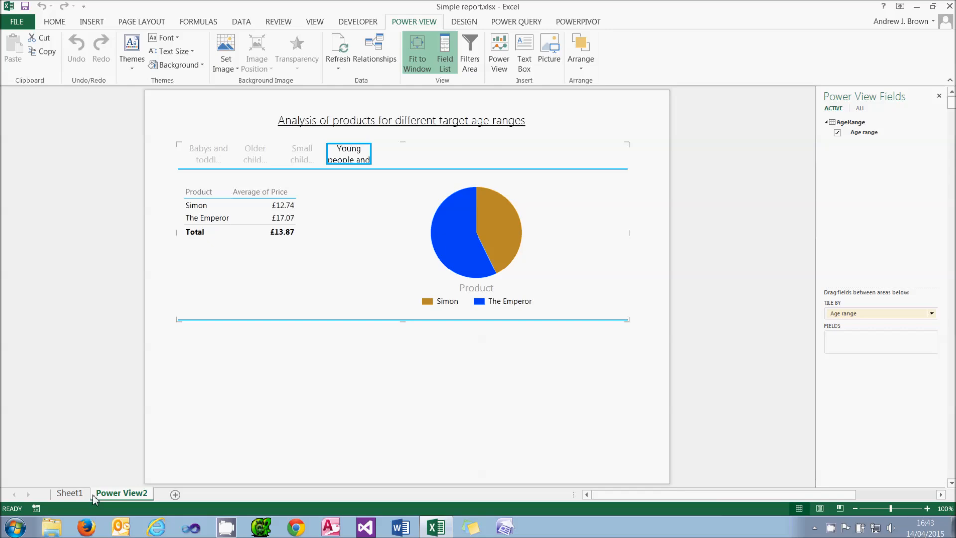
click(17, 21)
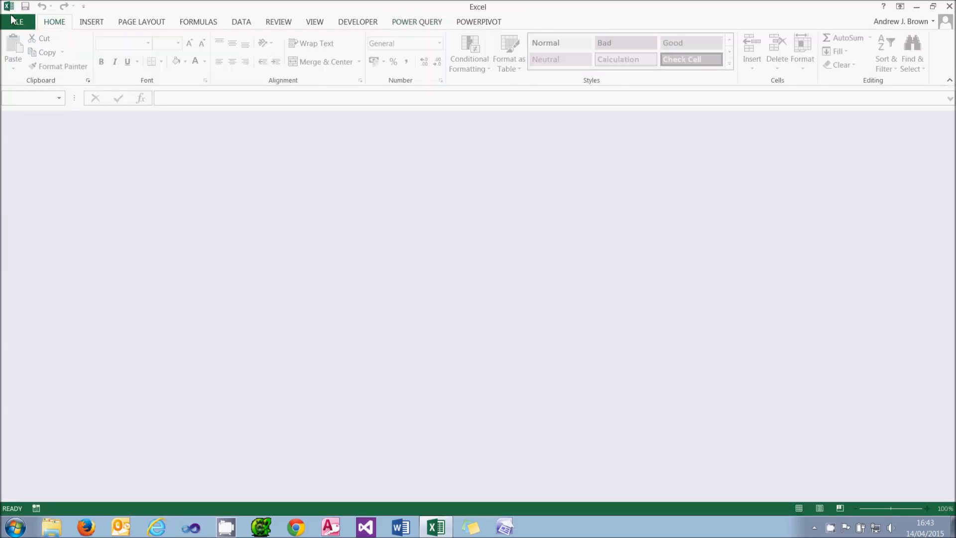
Open Map example, drill into the South East map, then view workbook file information
click(16, 22)
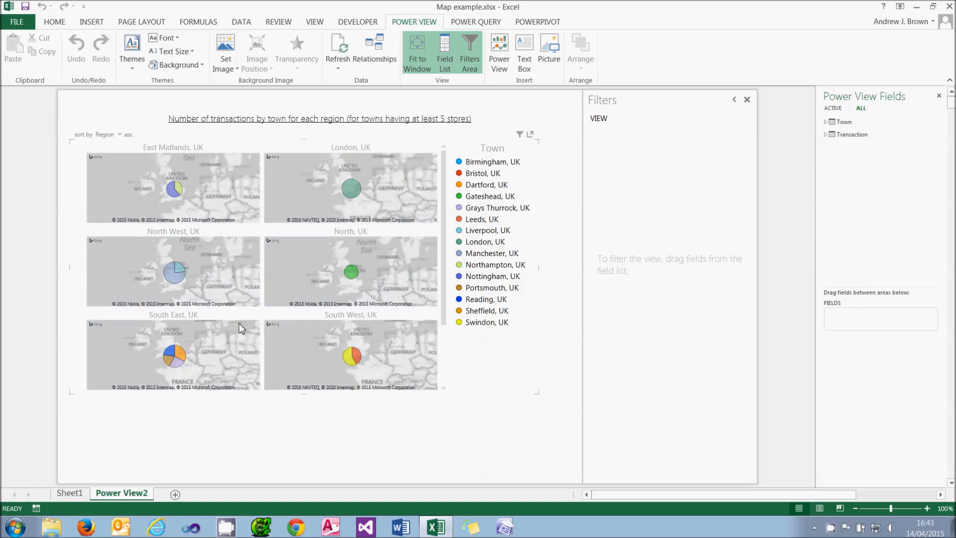
mouse_move(177, 363)
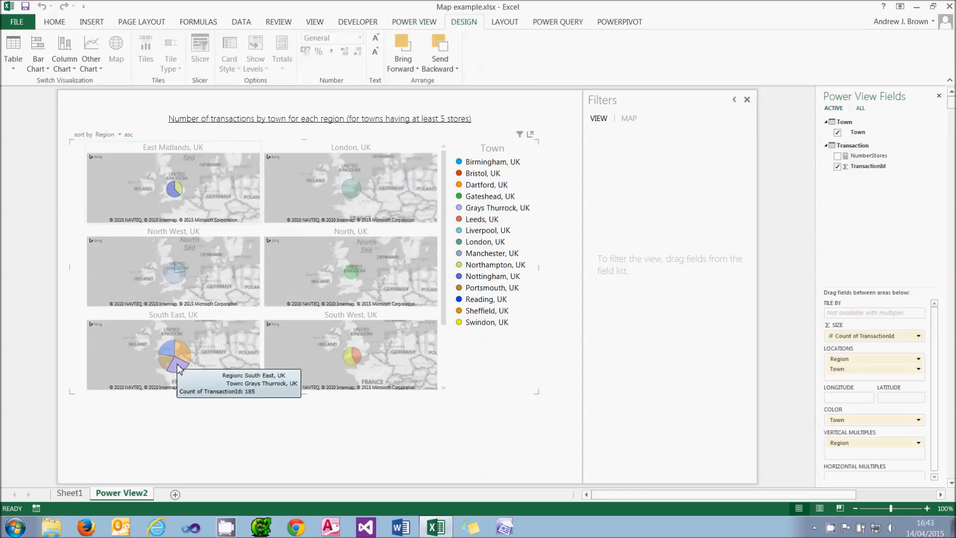
click(179, 354)
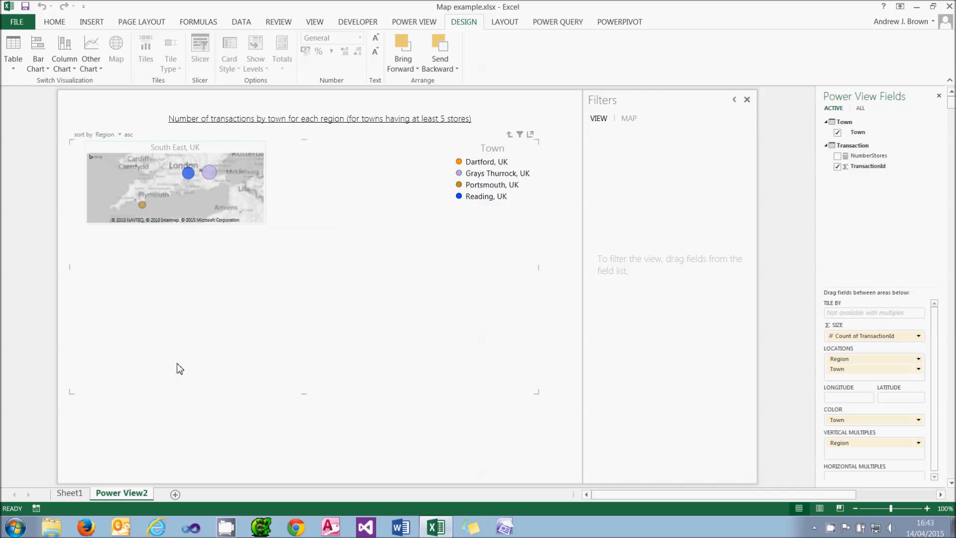
mouse_move(191, 246)
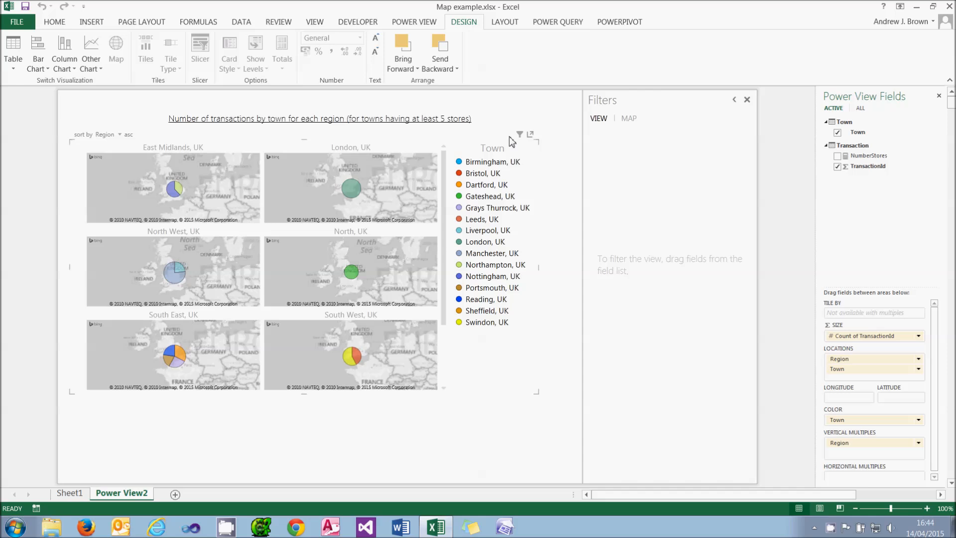
click(17, 22)
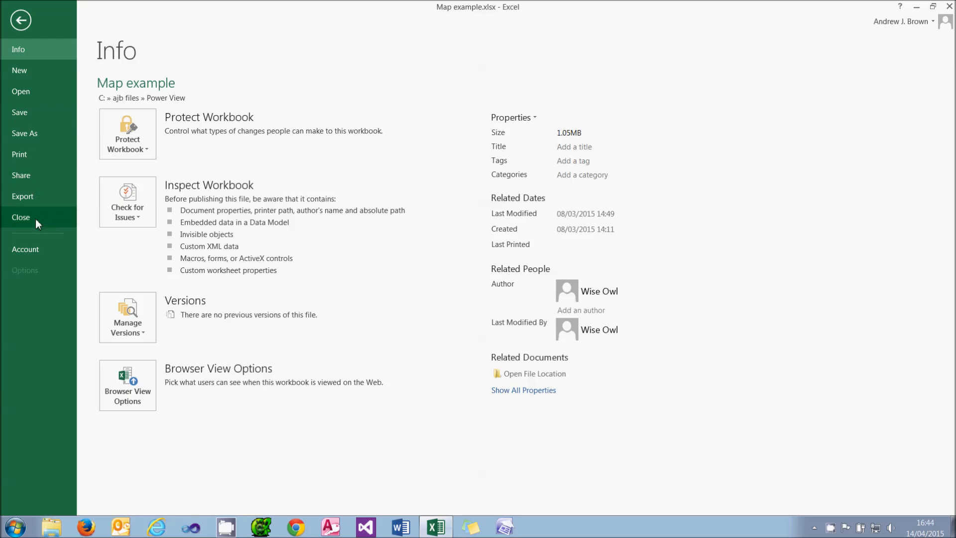
Close Map example, reopen Simplified database and check its Power Pivot data model
click(20, 19)
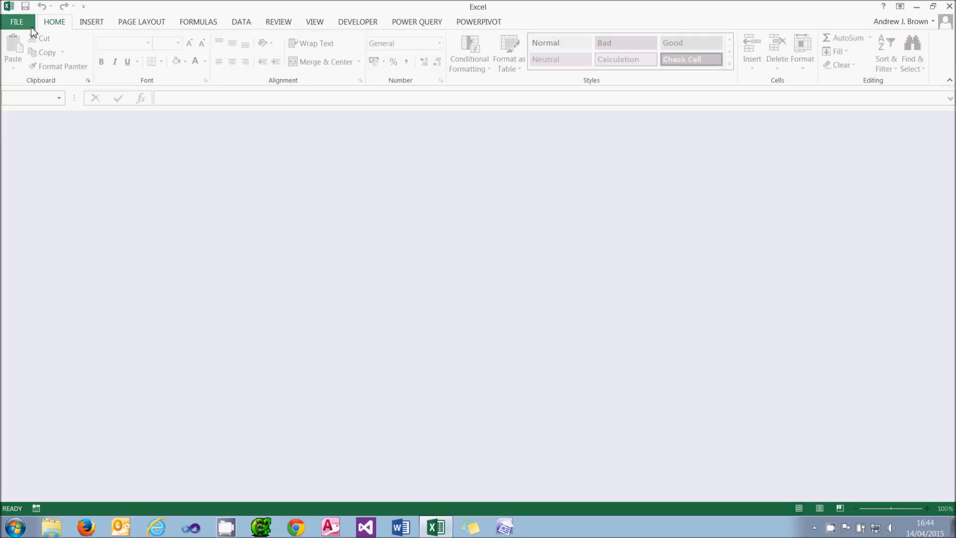
click(17, 22)
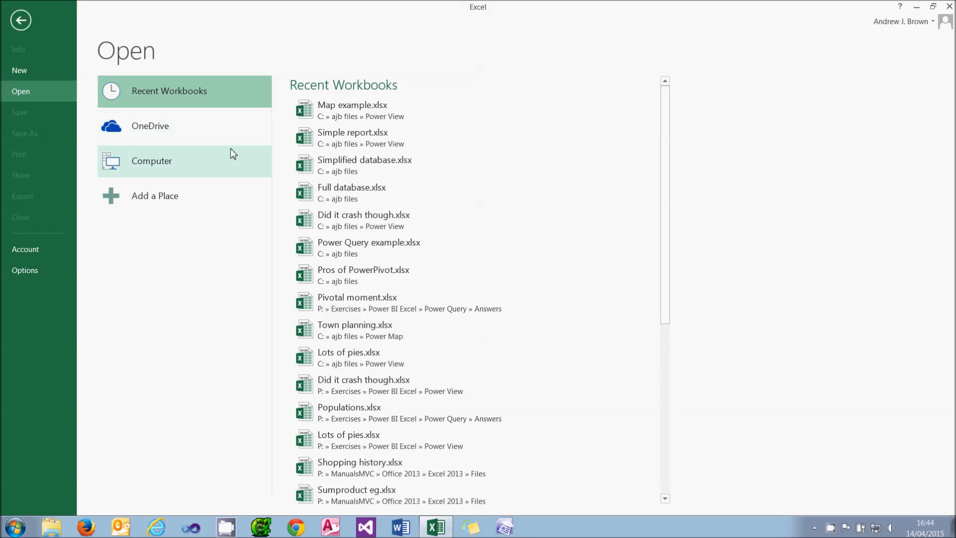
mouse_move(339, 168)
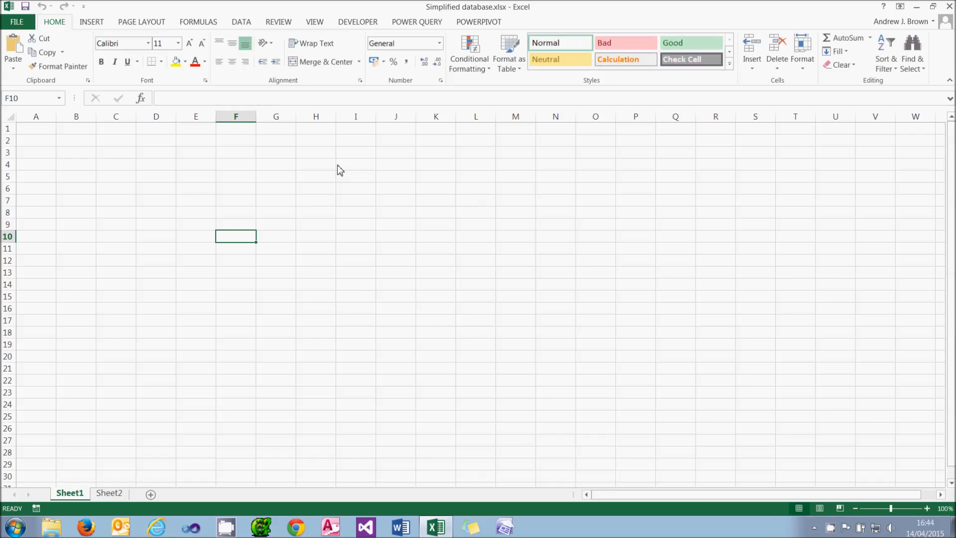
click(478, 22)
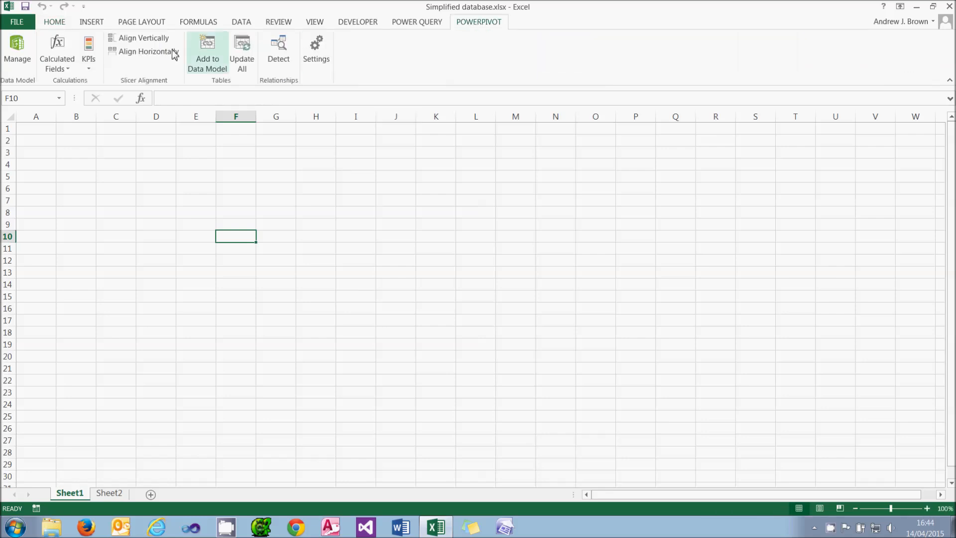
click(18, 54)
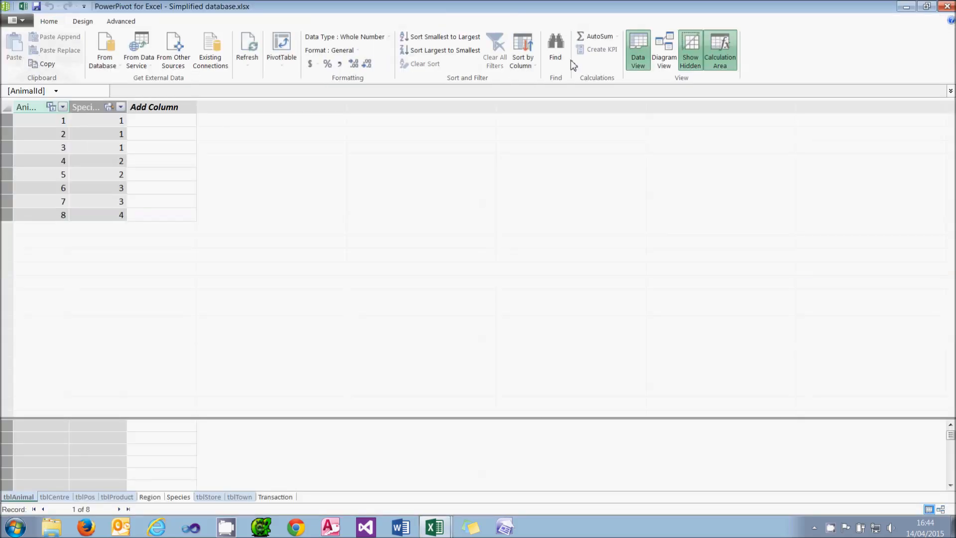
click(664, 49)
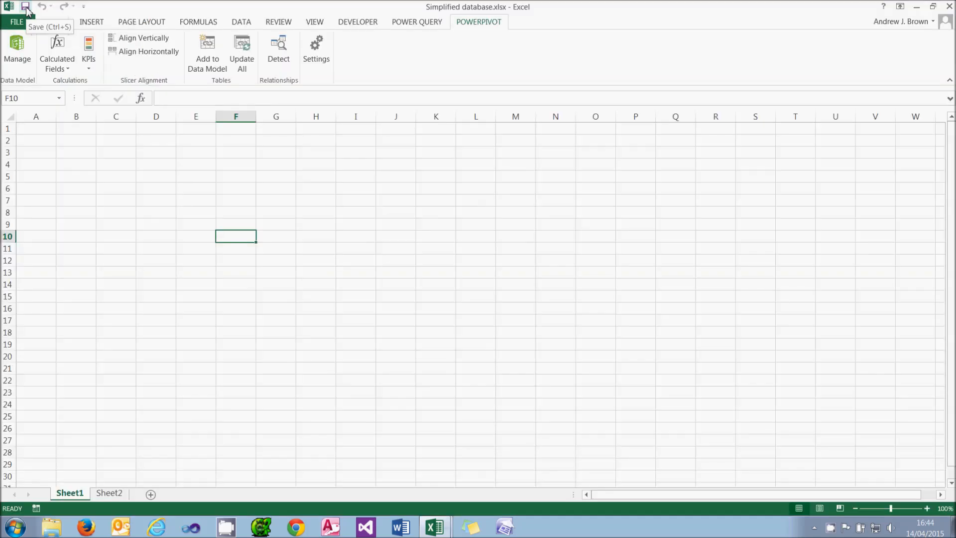
Switch to the INSERT tab for inserting reports
click(91, 22)
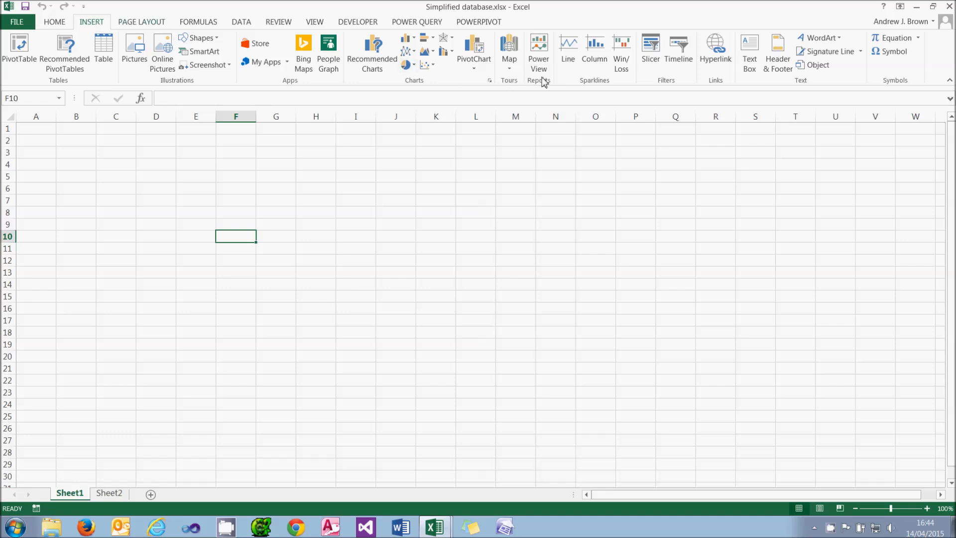
mouse_move(538, 52)
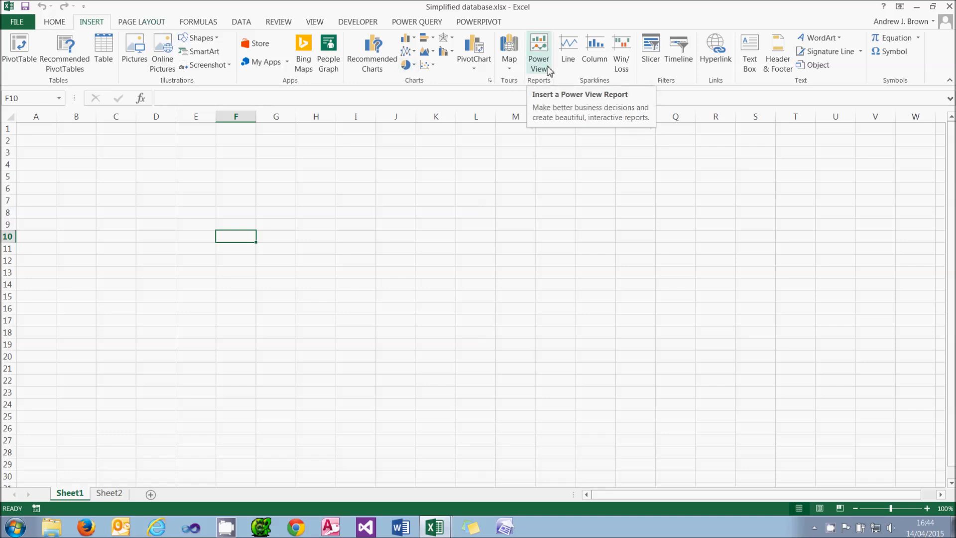
Insert a new Power View report sheet
click(537, 52)
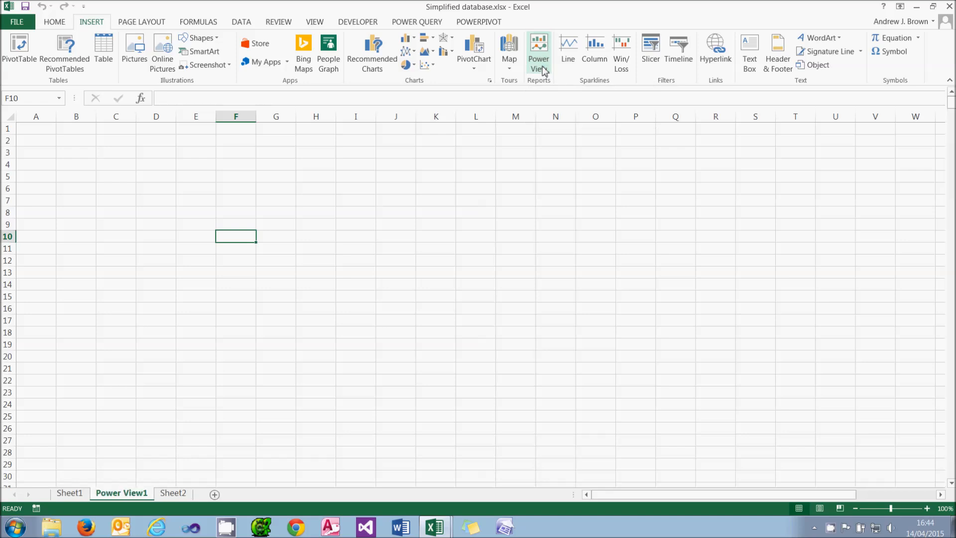
click(538, 49)
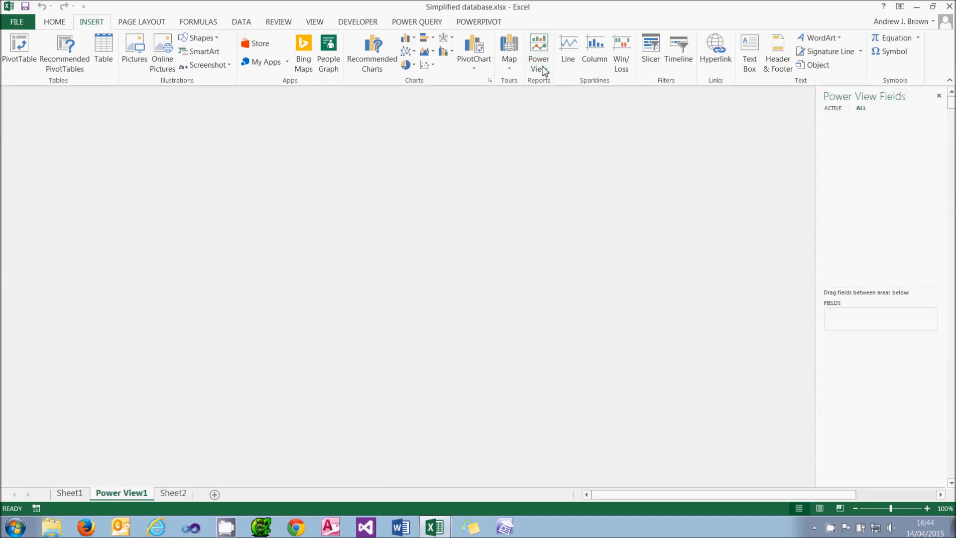
click(538, 52)
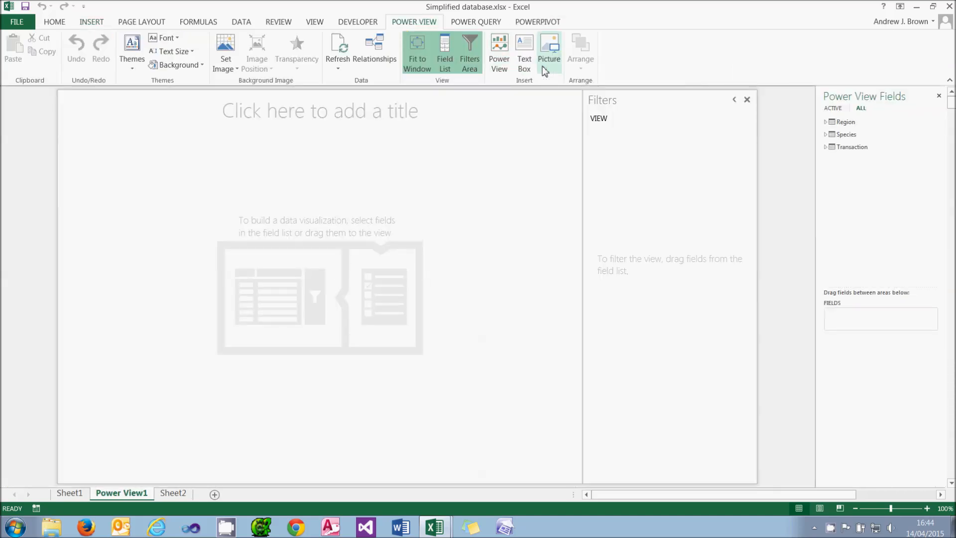
mouse_move(562, 292)
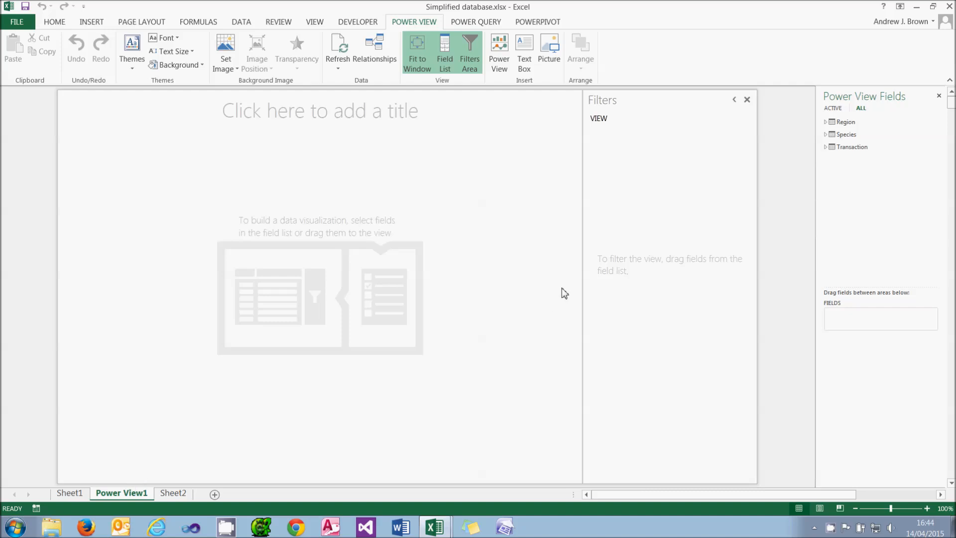
mouse_move(604, 278)
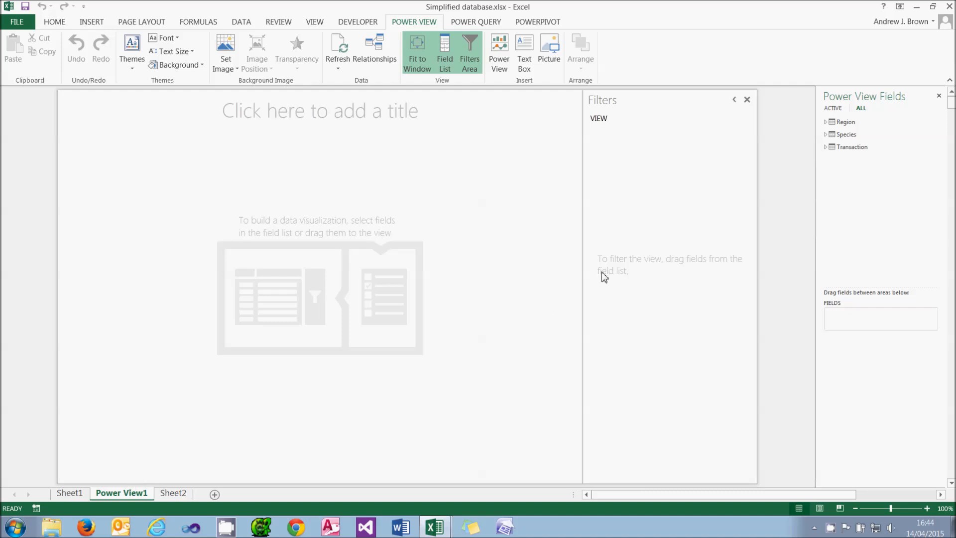
mouse_move(824, 144)
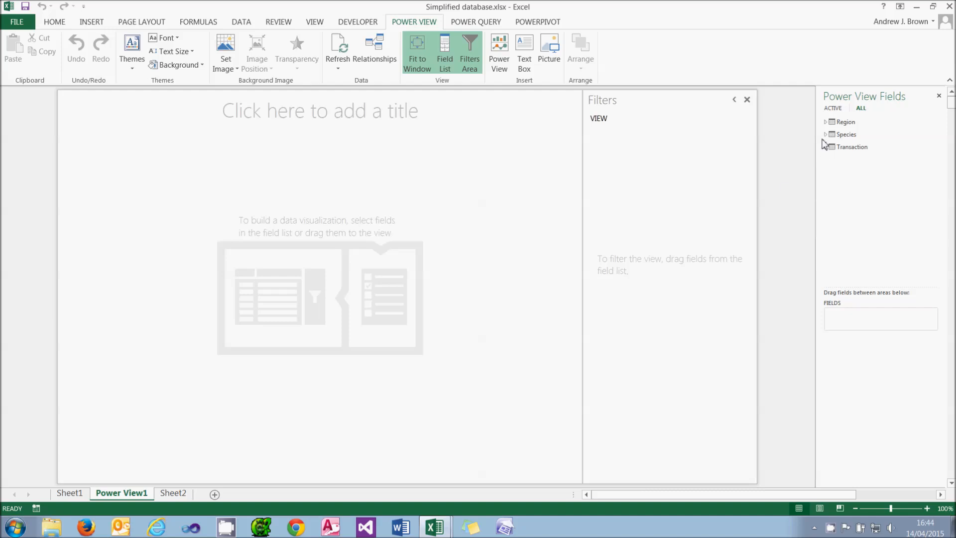
Build a table of Quantity by Region and Species from the Region and Transaction fields
click(826, 121)
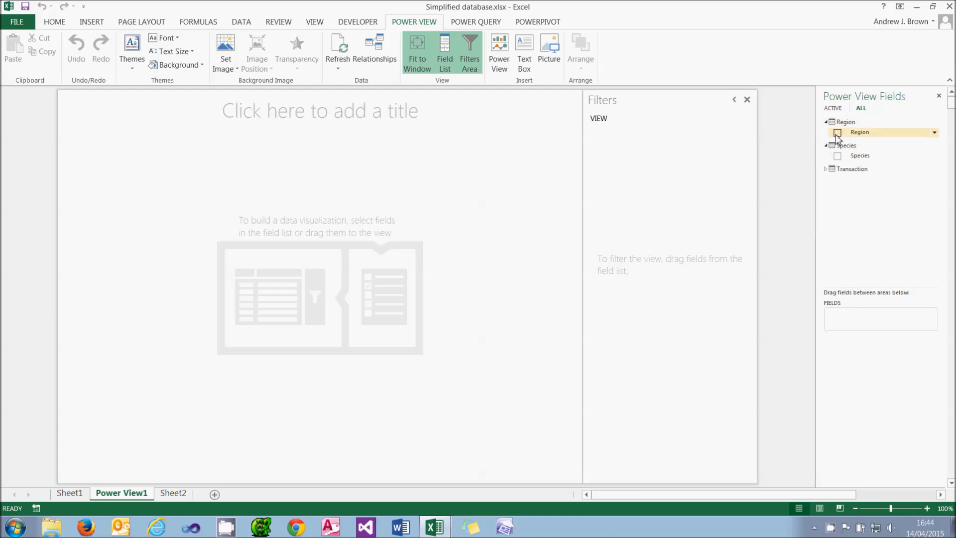
click(826, 169)
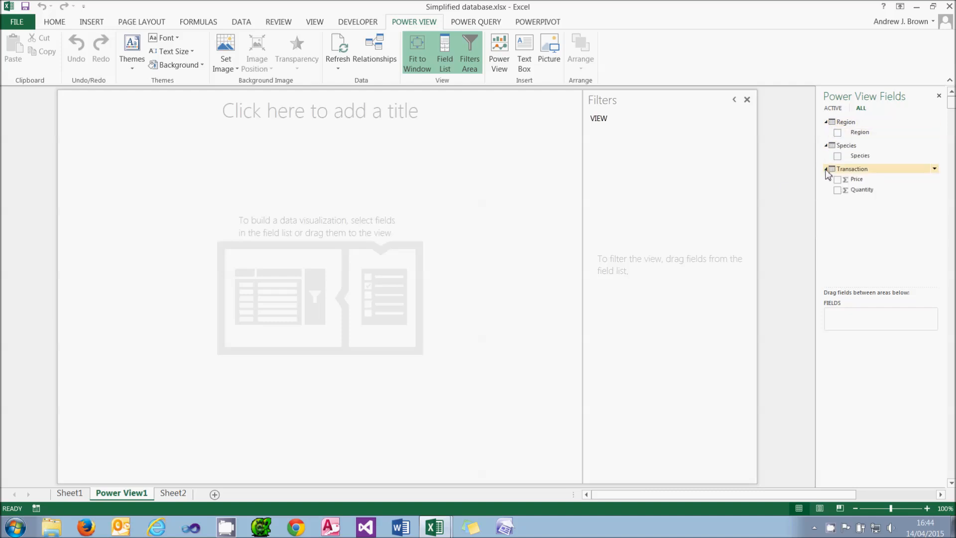
click(838, 132)
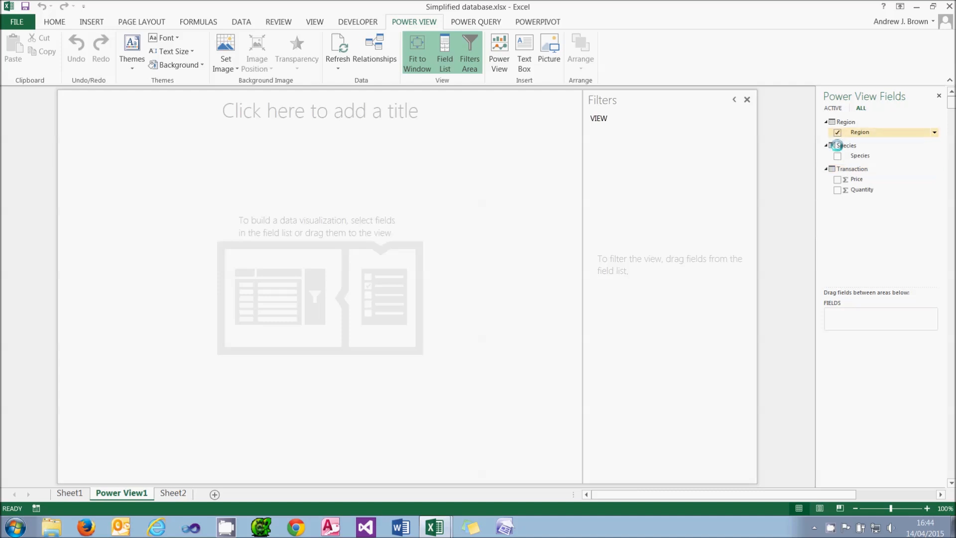
click(838, 132)
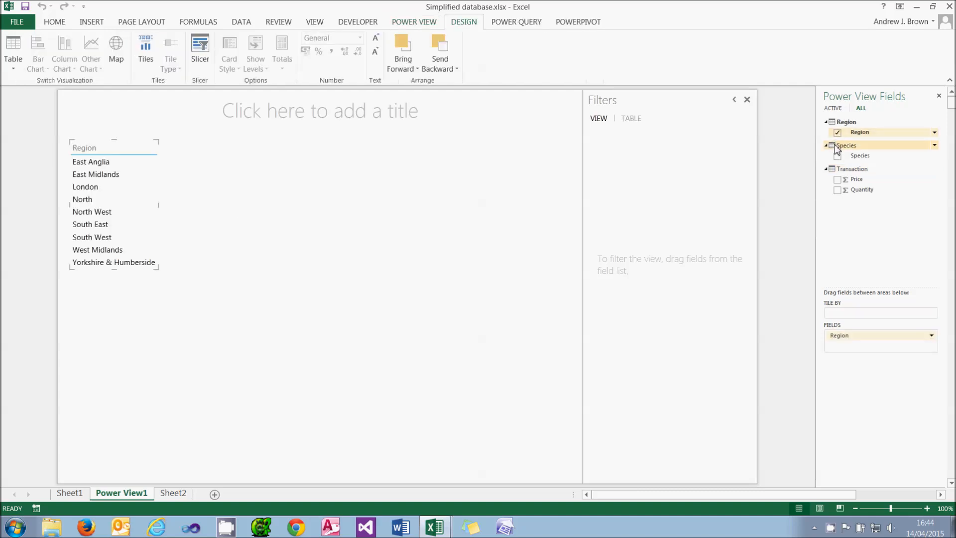
click(837, 156)
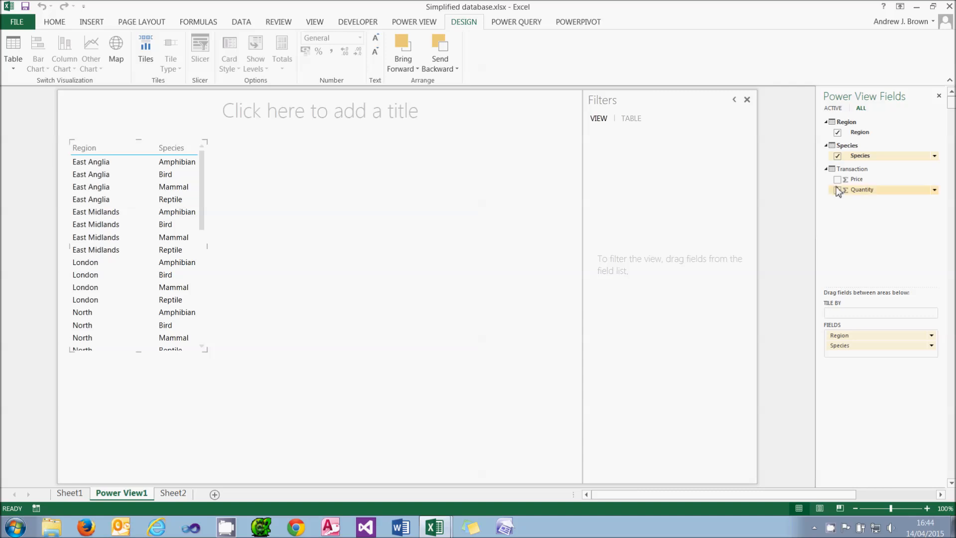
click(837, 190)
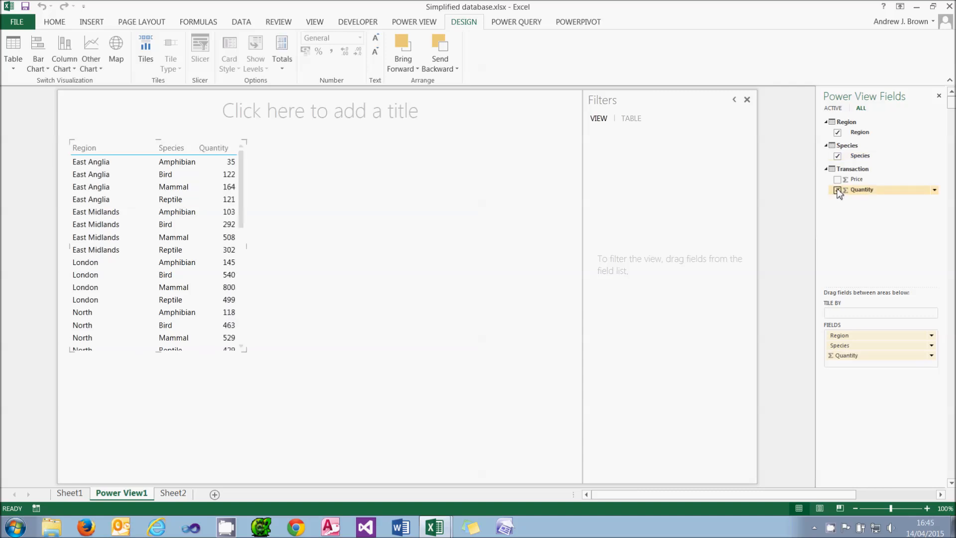
click(837, 190)
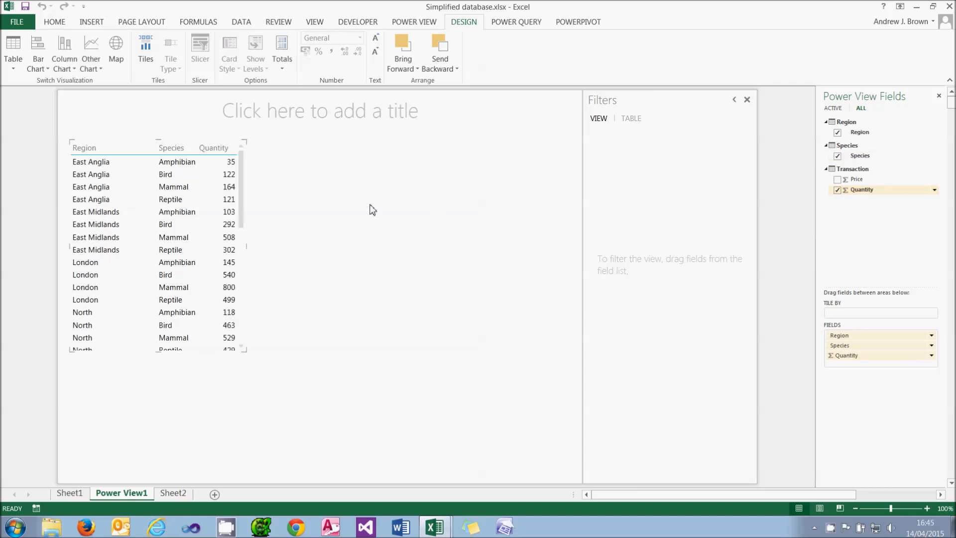
mouse_move(203, 179)
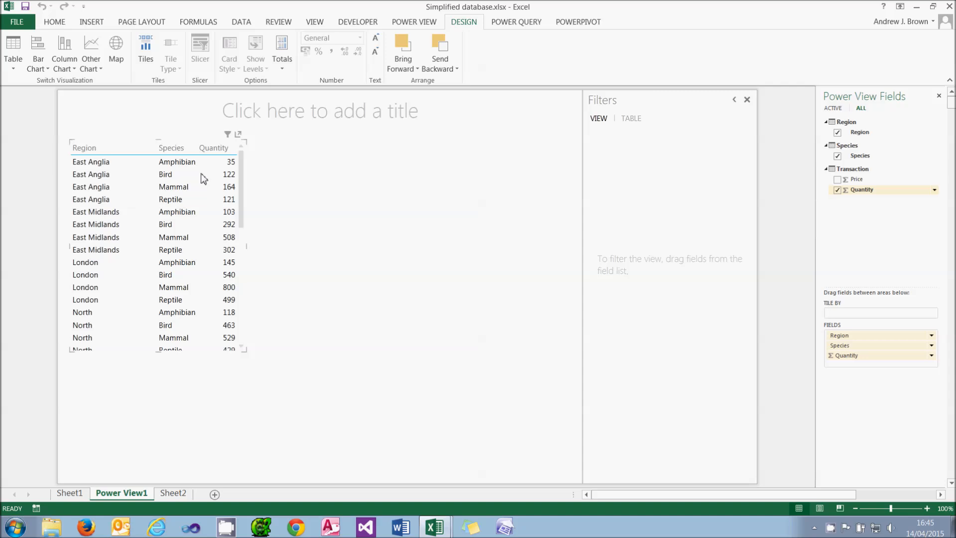
mouse_move(105, 97)
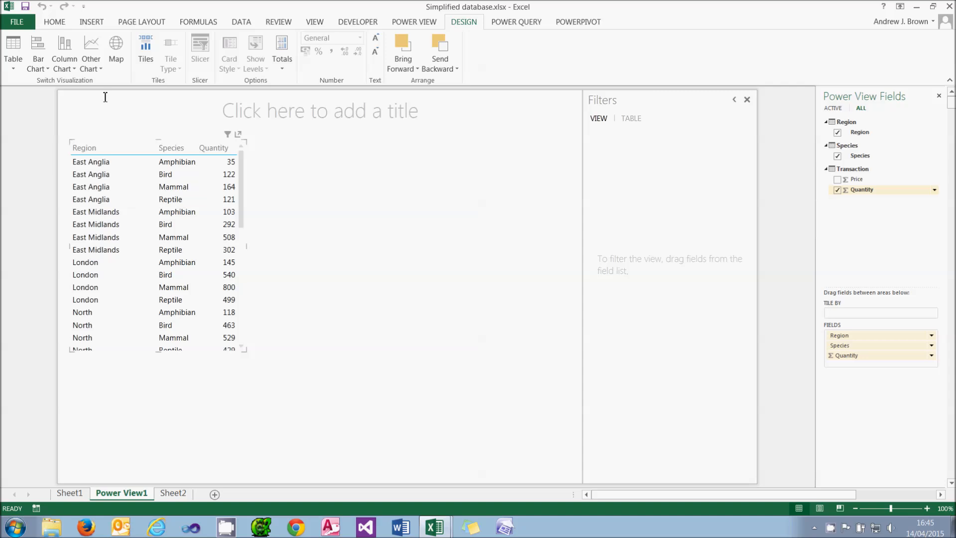
click(64, 52)
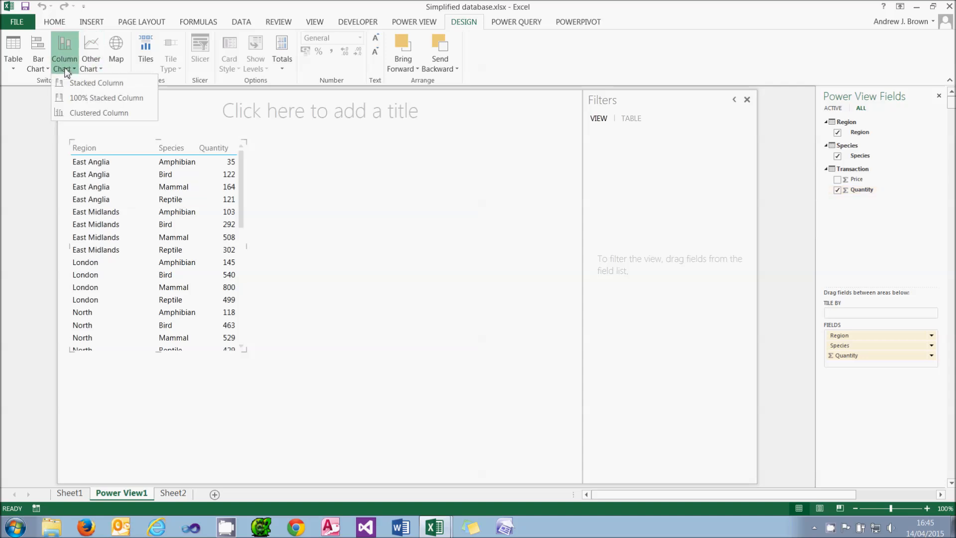
Convert the table to a stacked column chart and title the report 'PowerView Report'
click(64, 52)
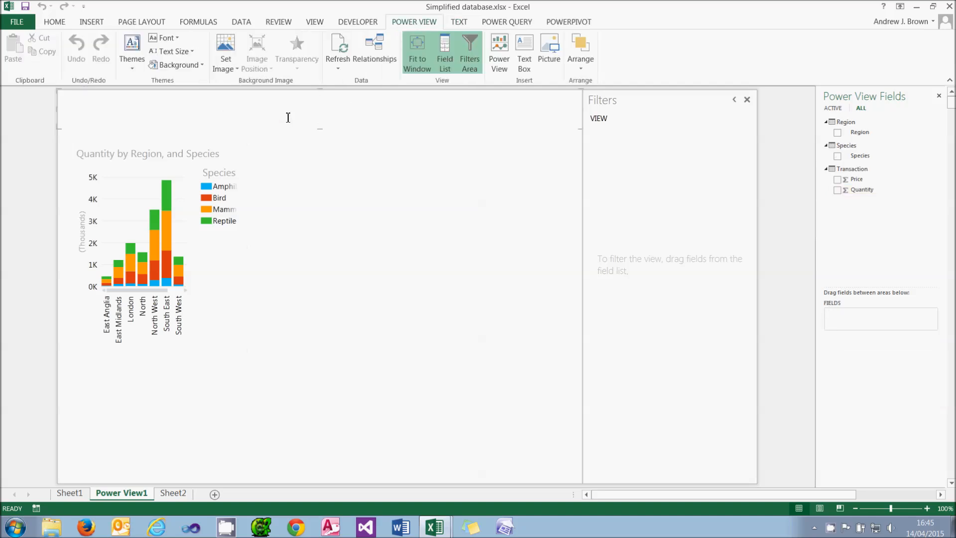
text(PowerView)
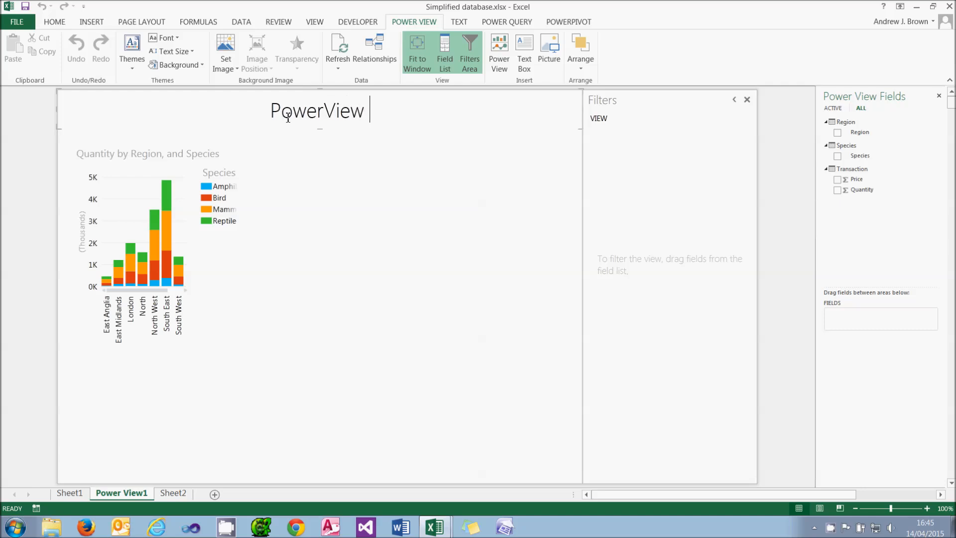
text(Report)
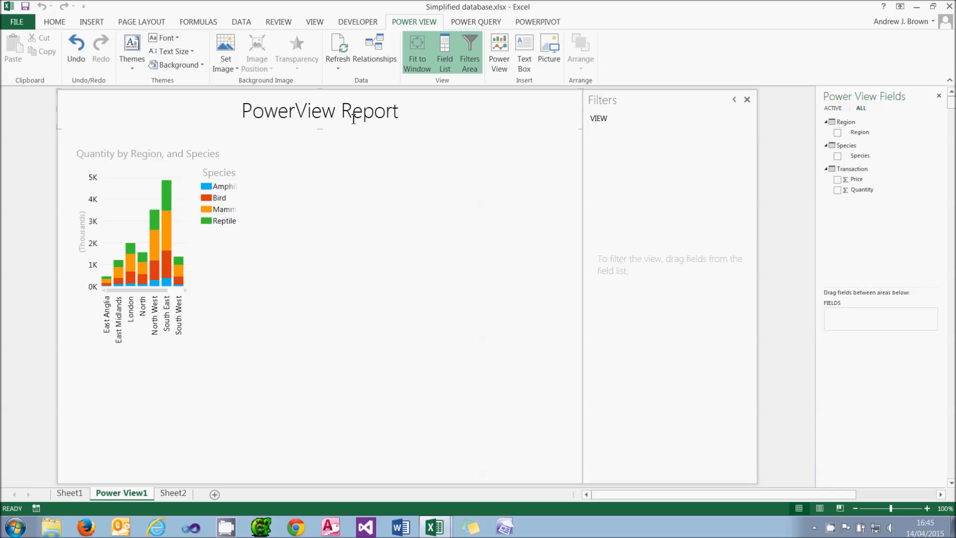
click(319, 111)
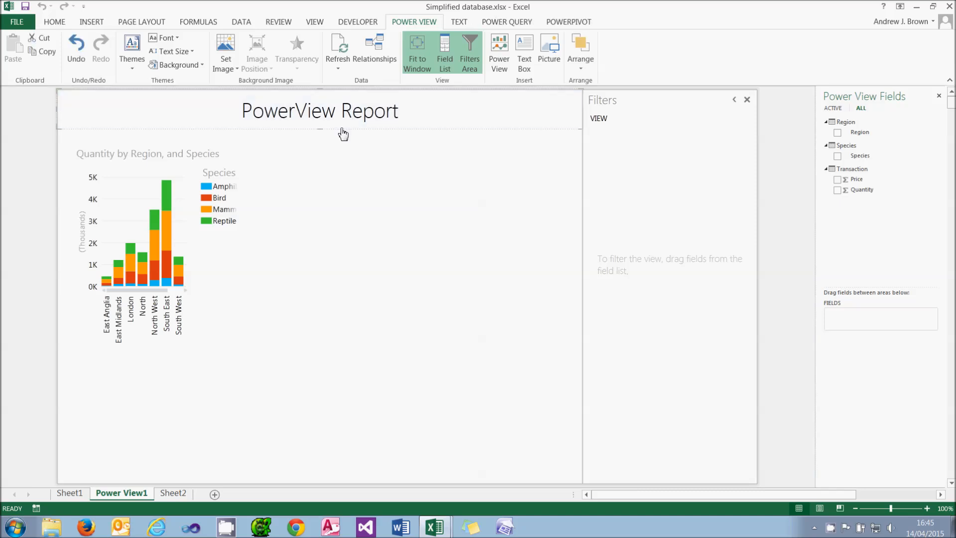
click(459, 21)
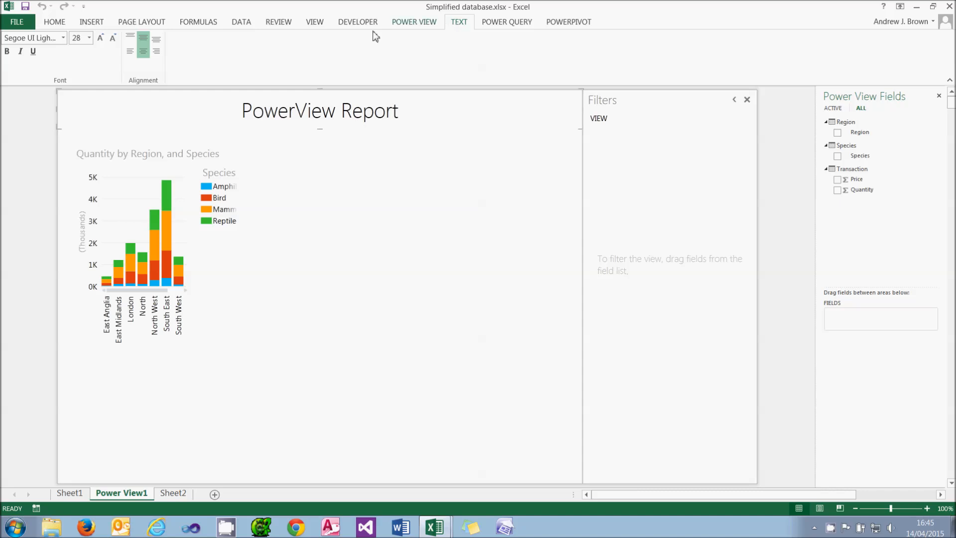
Format the 'PowerView Report' title as italic and underlined
click(20, 51)
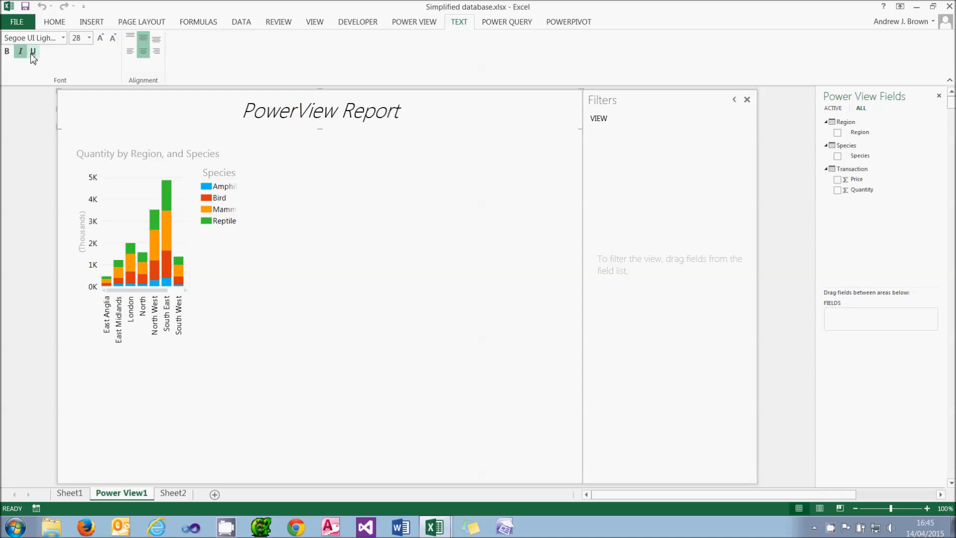
click(33, 51)
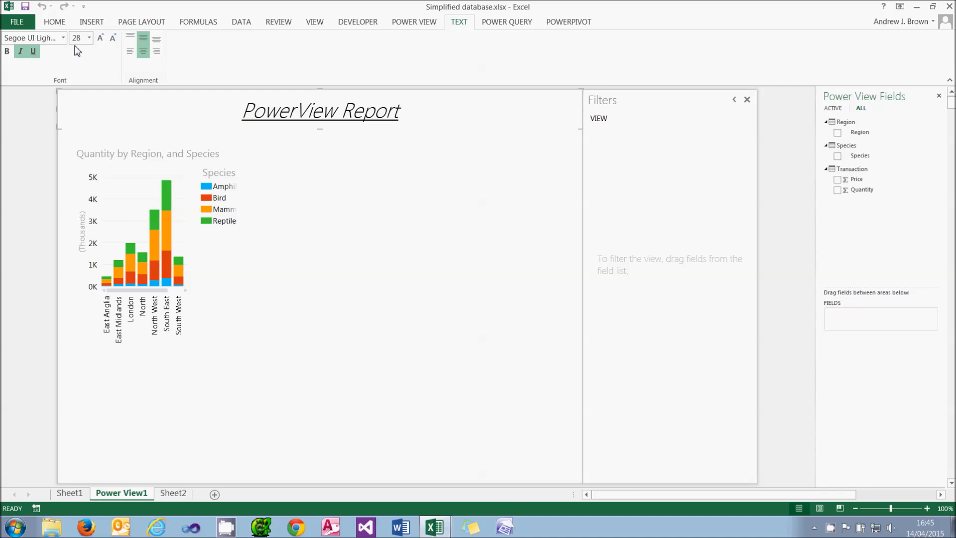
mouse_move(130, 51)
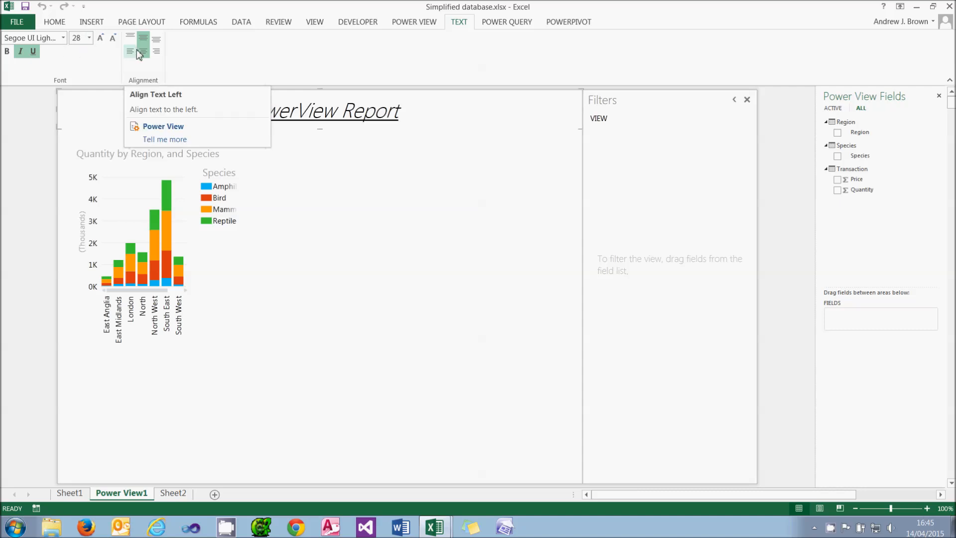
mouse_move(139, 59)
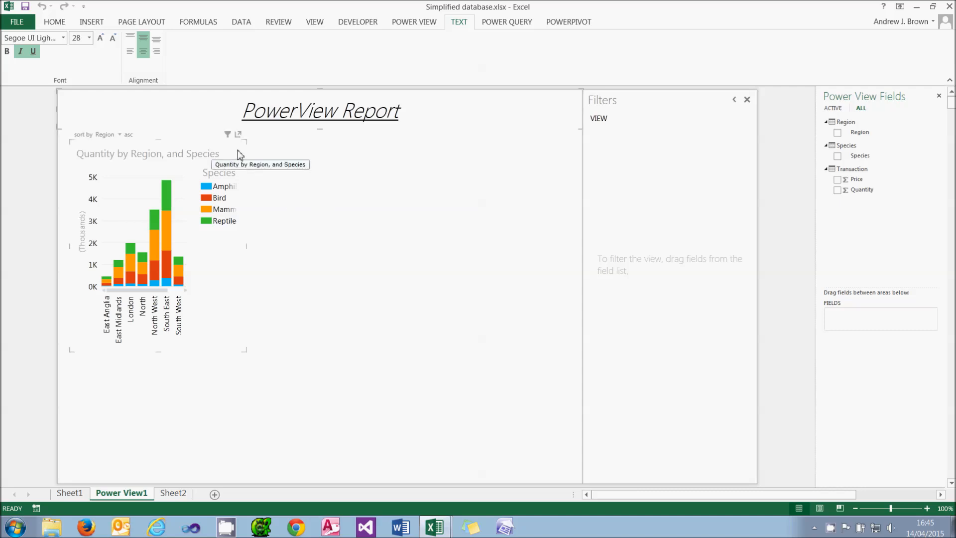
click(141, 244)
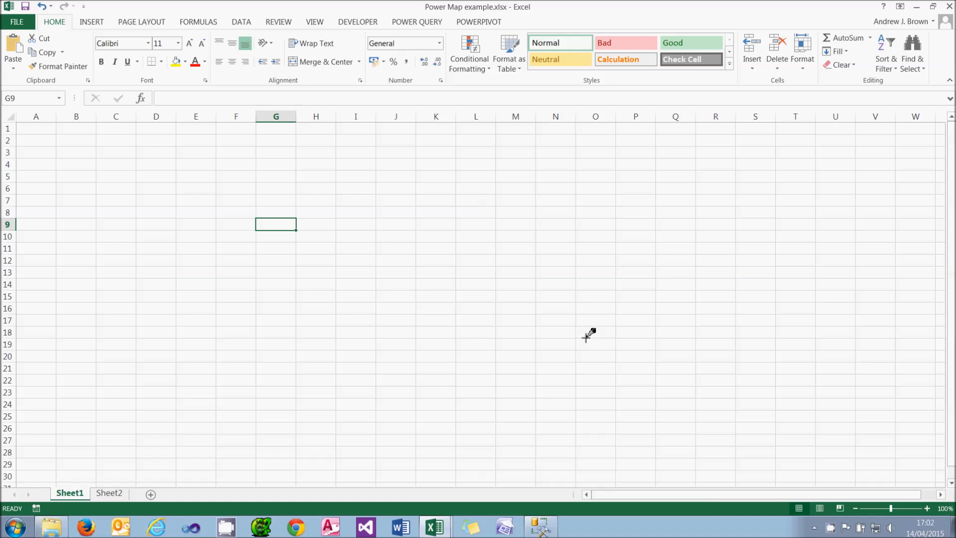
click(478, 21)
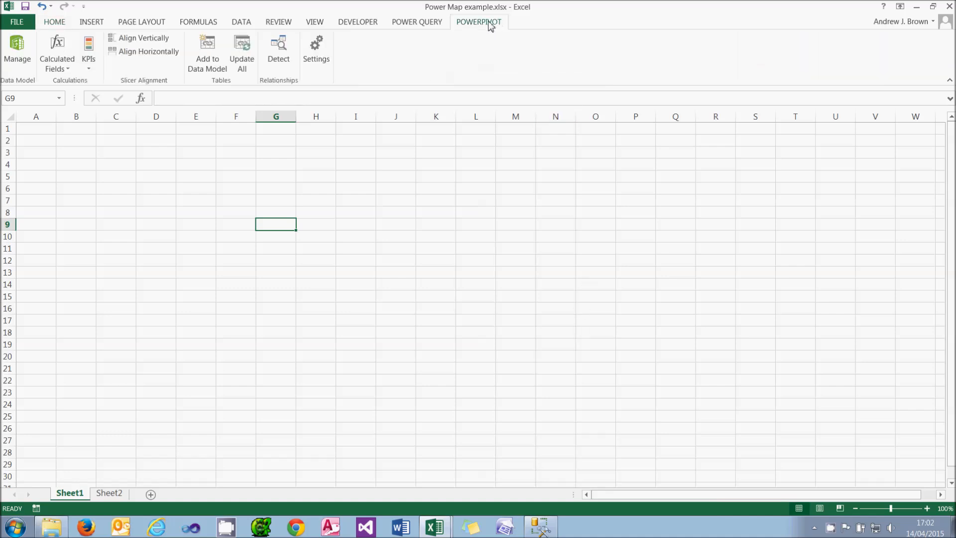
click(17, 52)
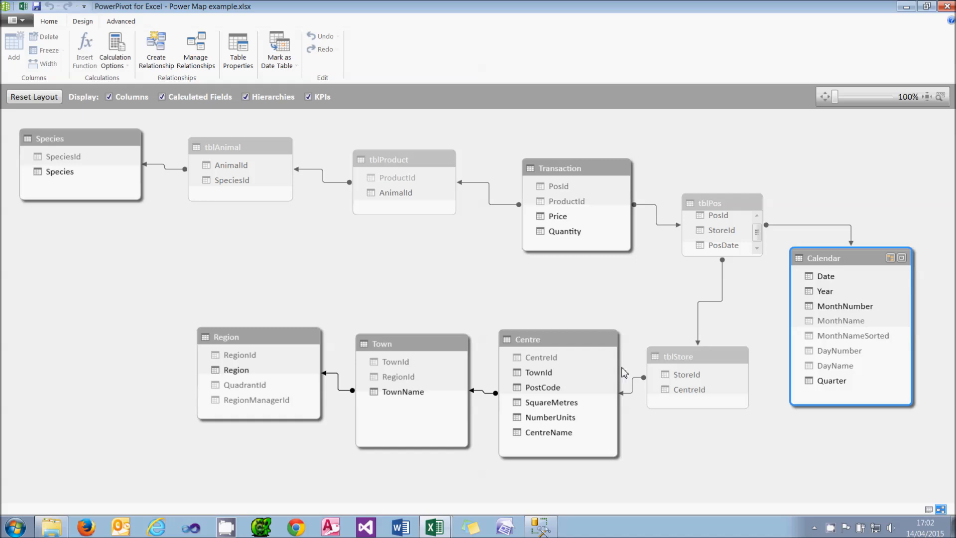
click(543, 387)
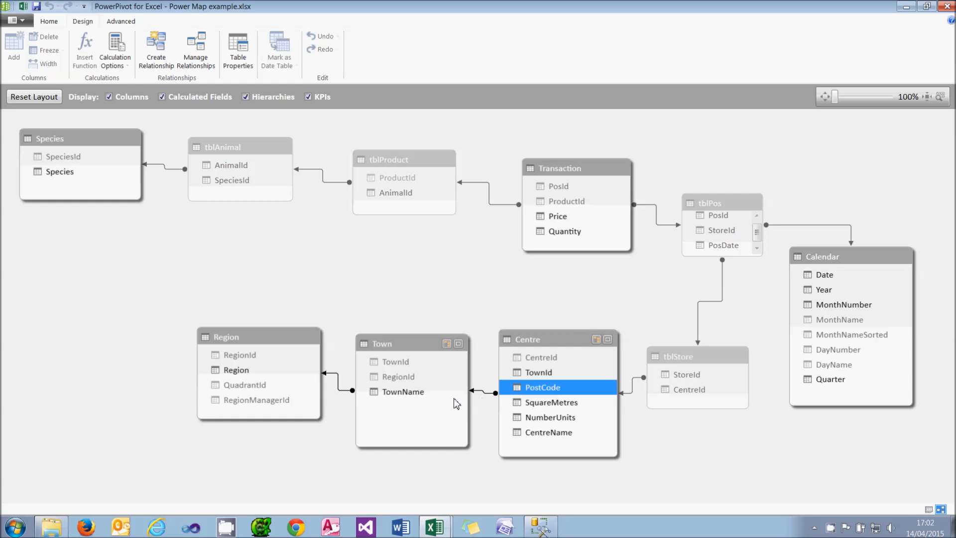
click(403, 391)
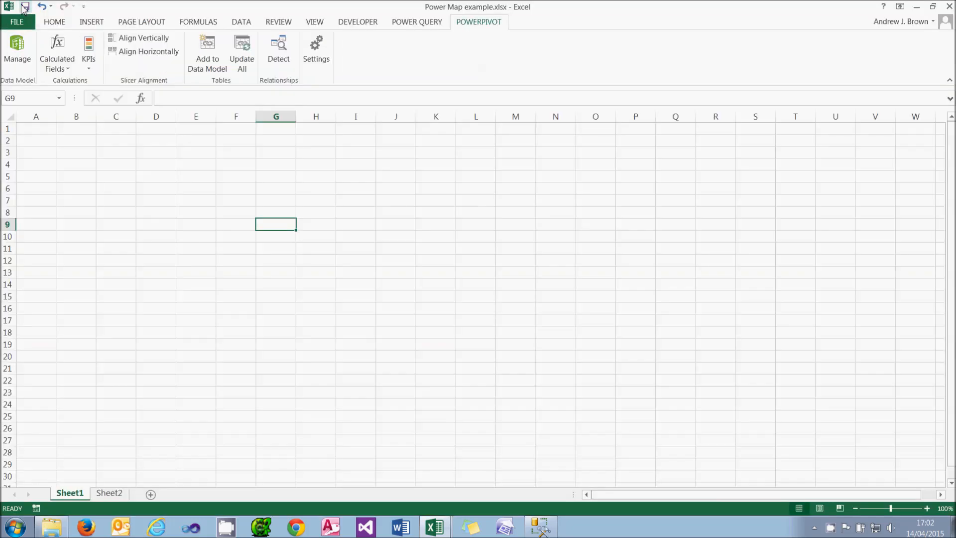
mouse_move(25, 6)
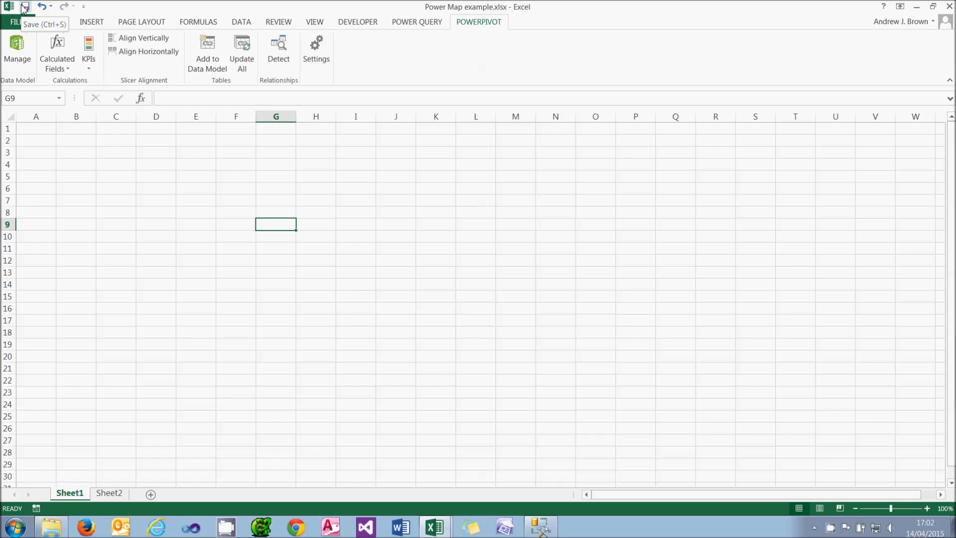
Save the workbook and launch Power Map from the Map button
click(91, 21)
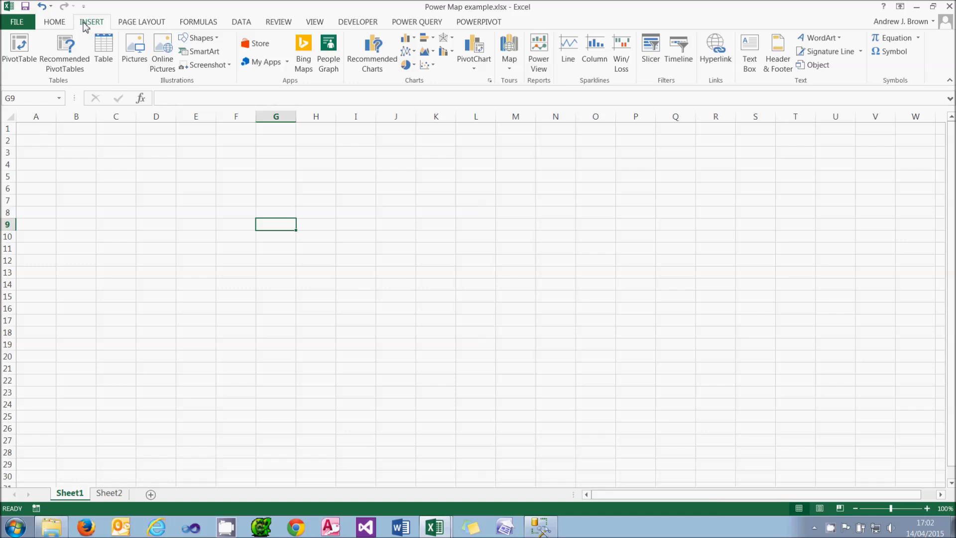
mouse_move(509, 50)
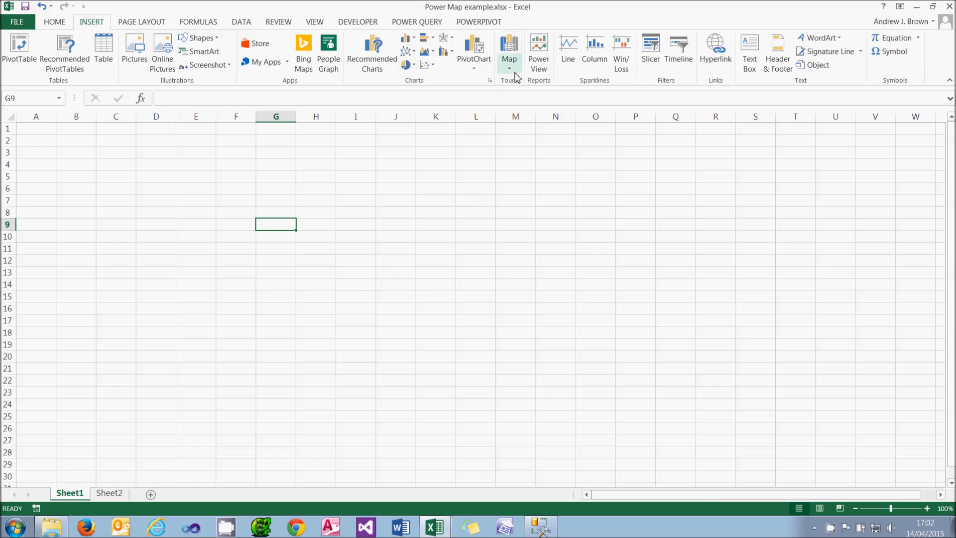
click(508, 52)
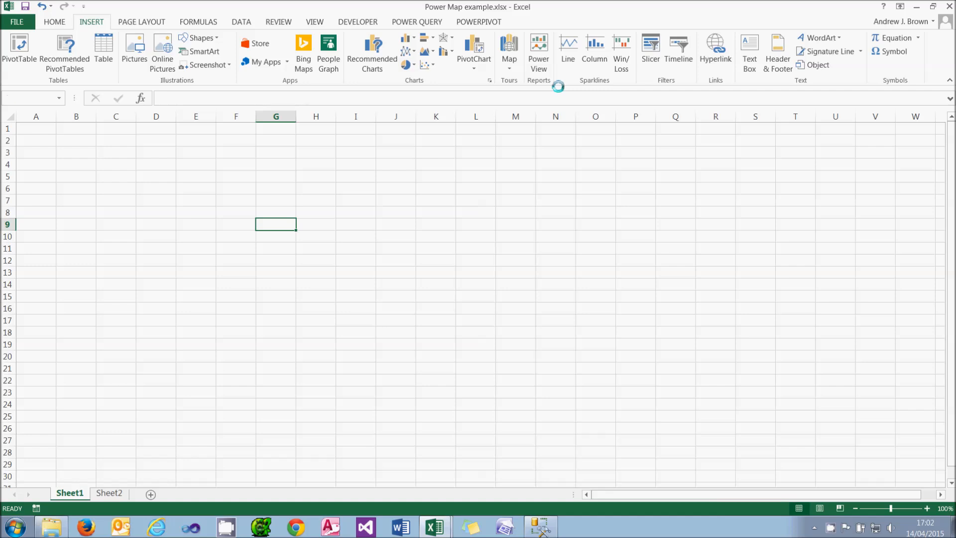
click(508, 49)
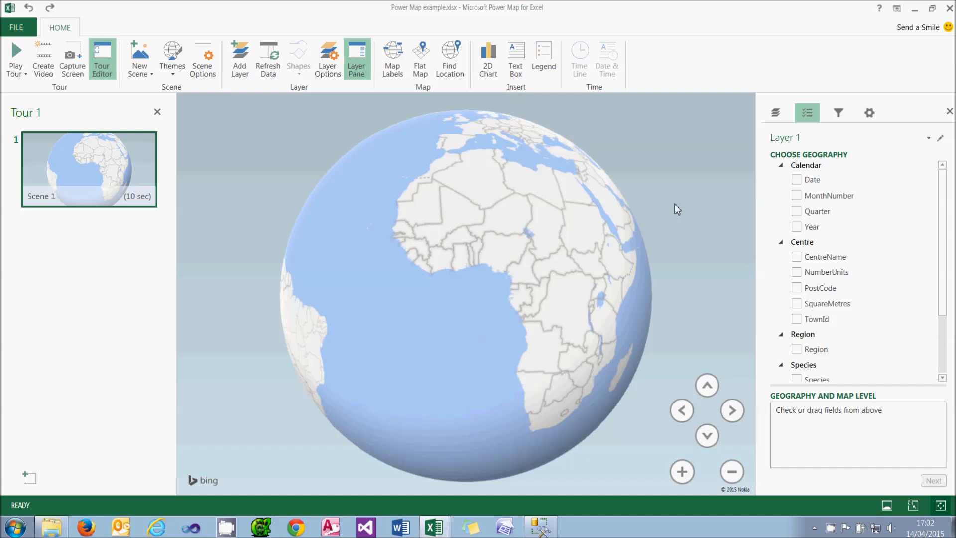
mouse_move(796, 287)
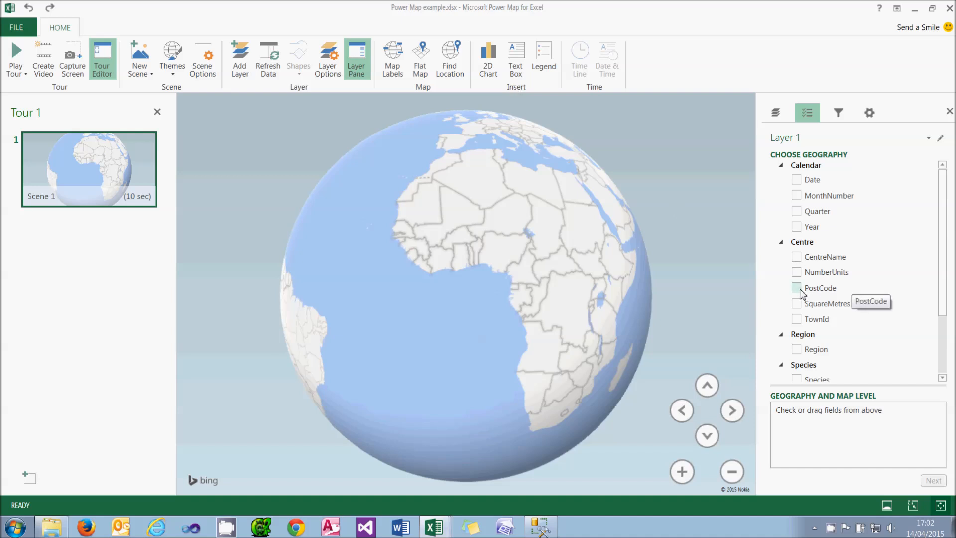
Map PostCode as the geography with column heights sized by Quantity
click(796, 288)
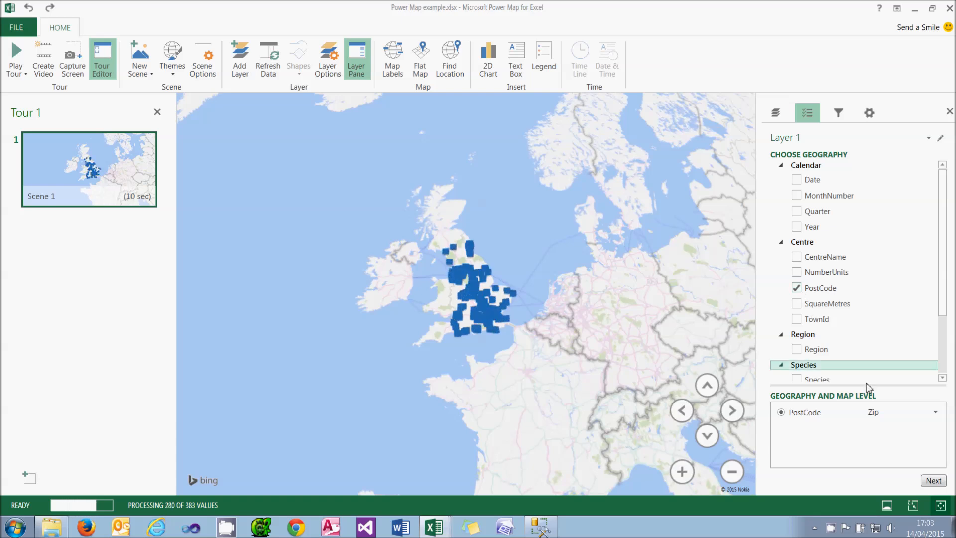
mouse_move(899, 412)
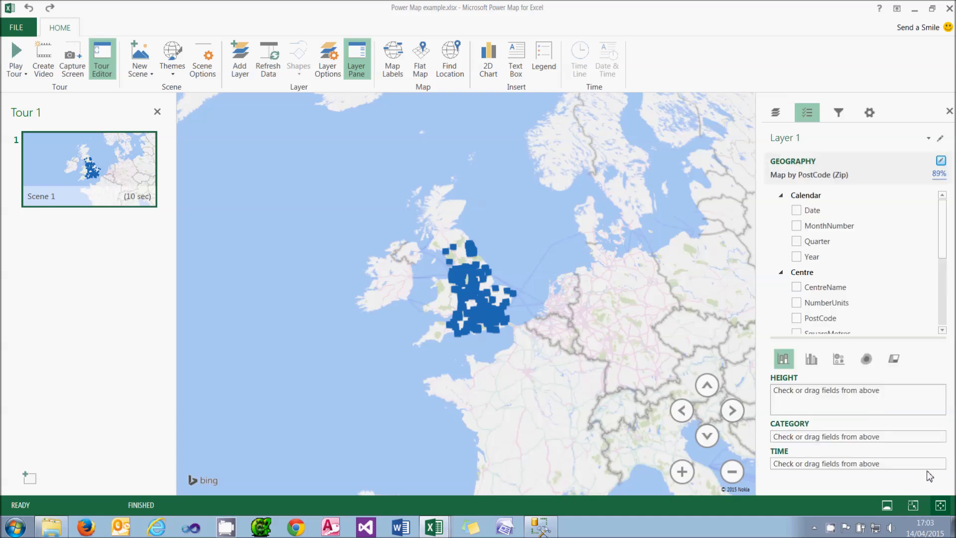
mouse_move(905, 408)
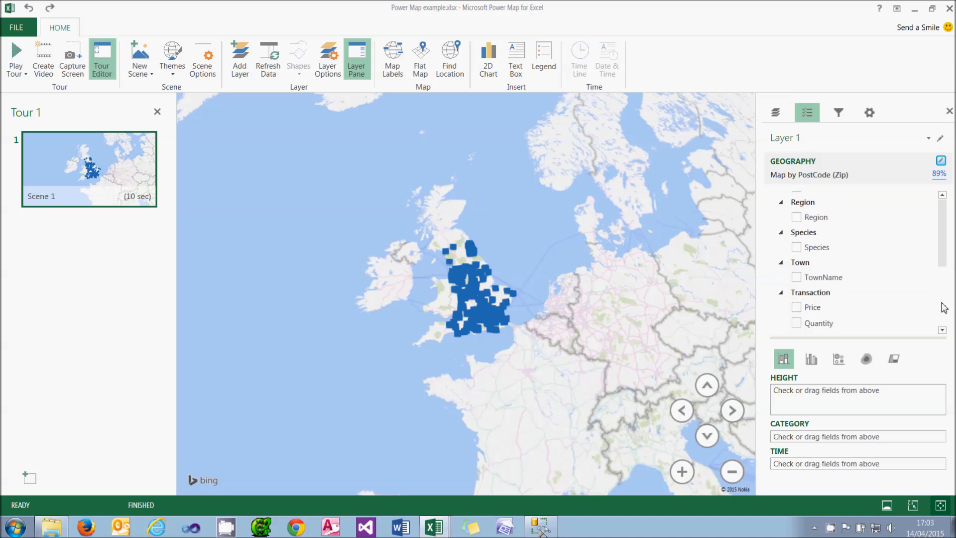
click(796, 323)
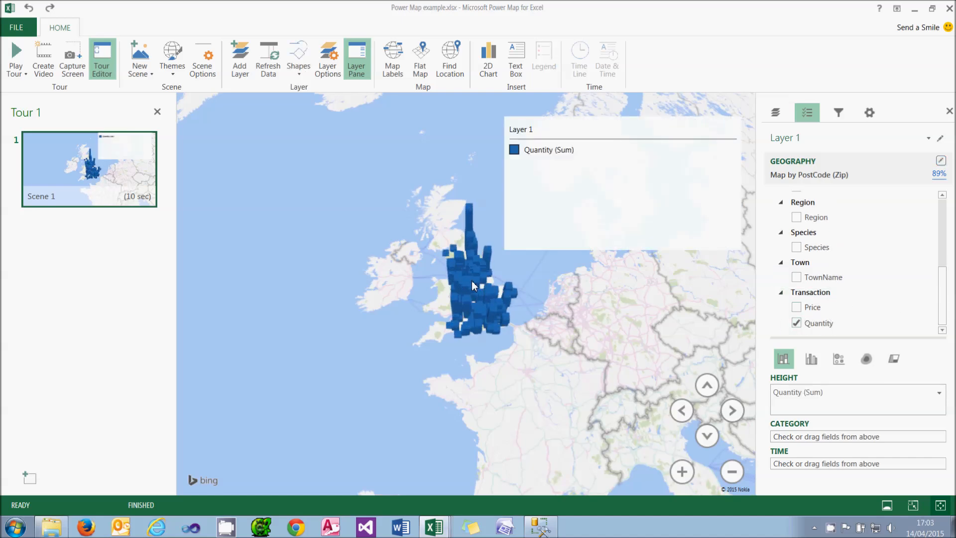
click(847, 138)
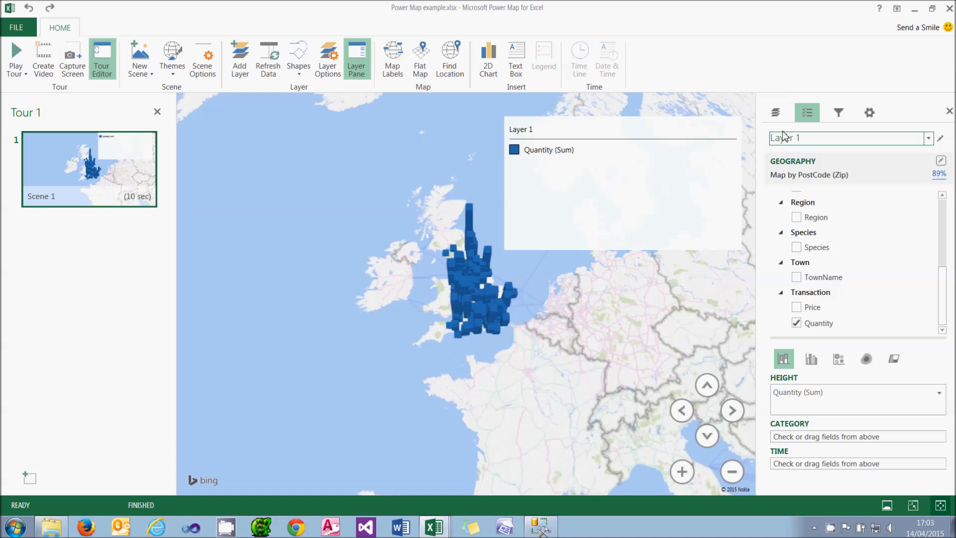
Filter the layer to Sum of NumberUnits between 217 and 334
click(839, 112)
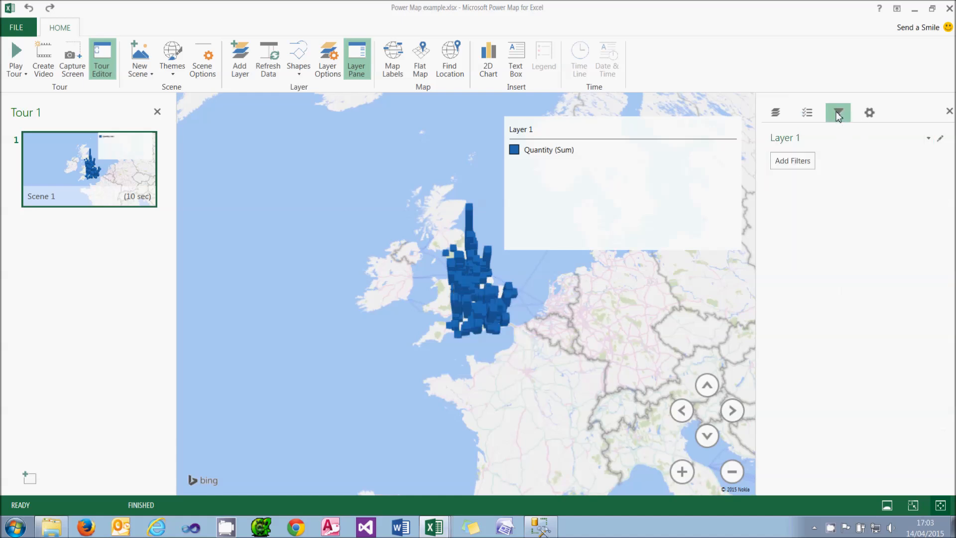
click(792, 161)
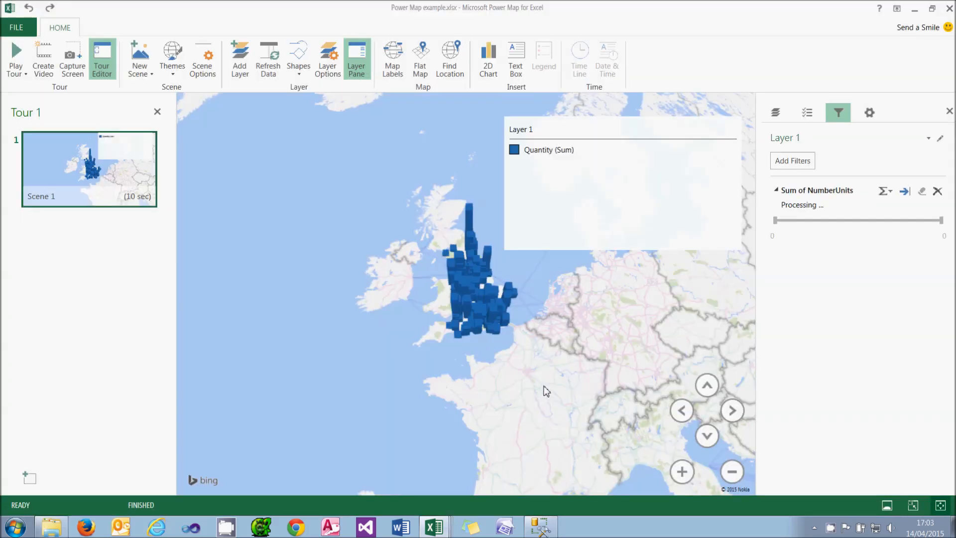
drag(776, 220, 872, 220)
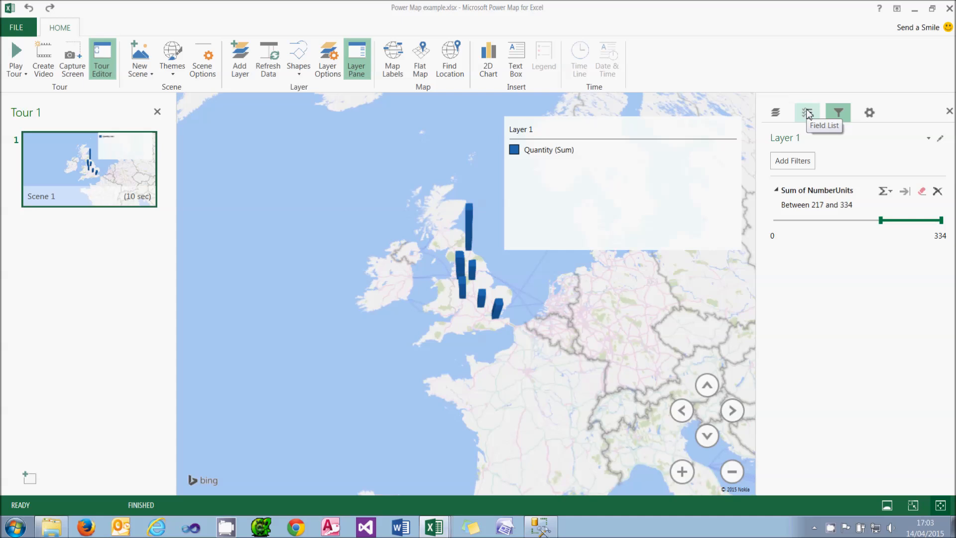
Use Date as the time field and show Quantity as a heat map
click(806, 112)
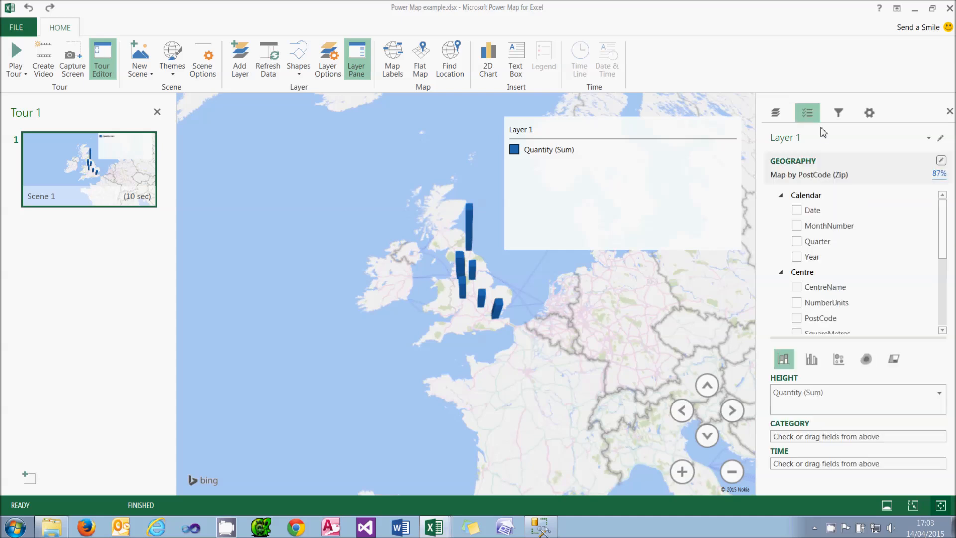
mouse_move(930, 226)
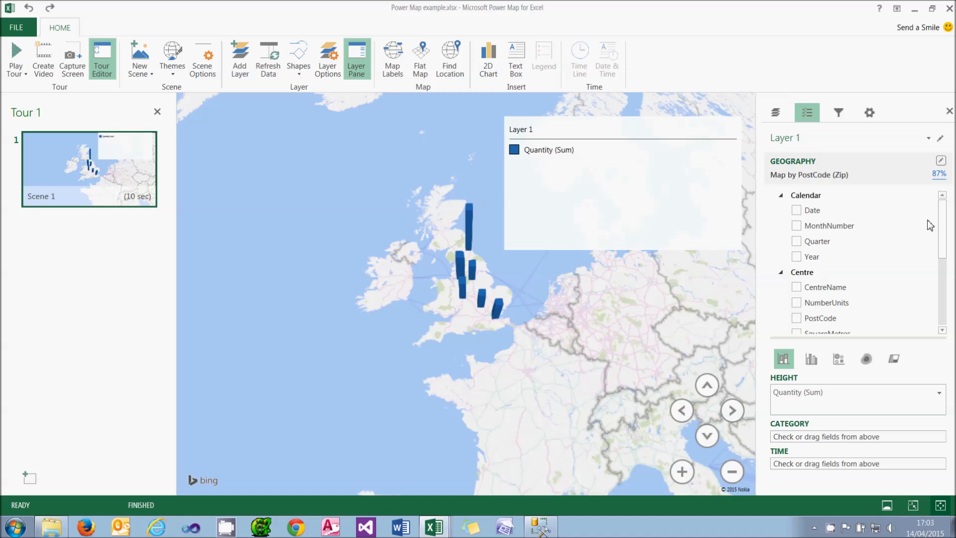
mouse_move(817, 468)
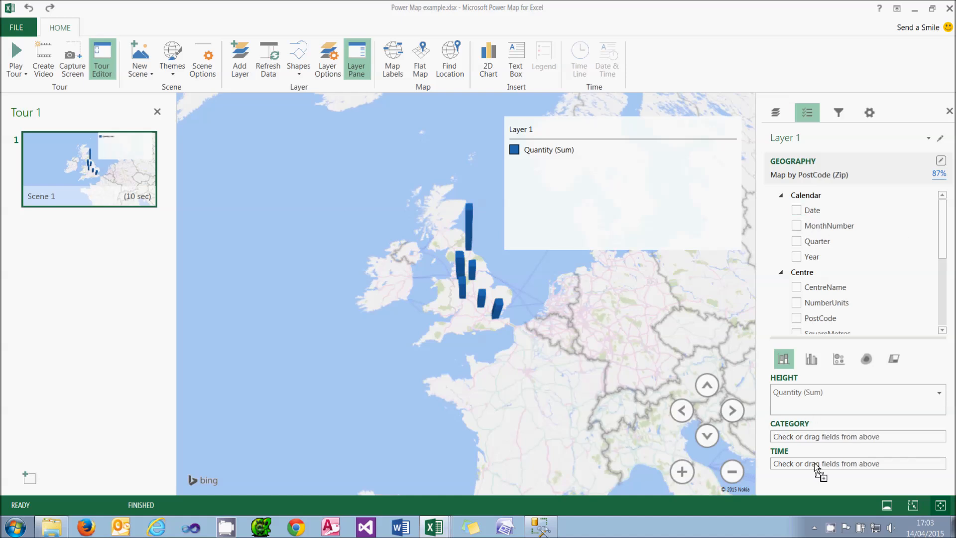
click(796, 209)
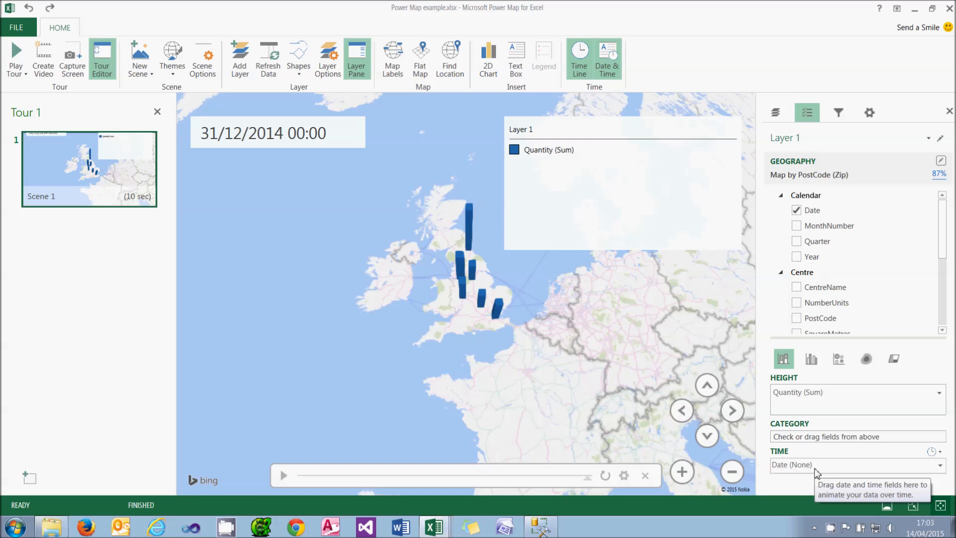
mouse_move(857, 384)
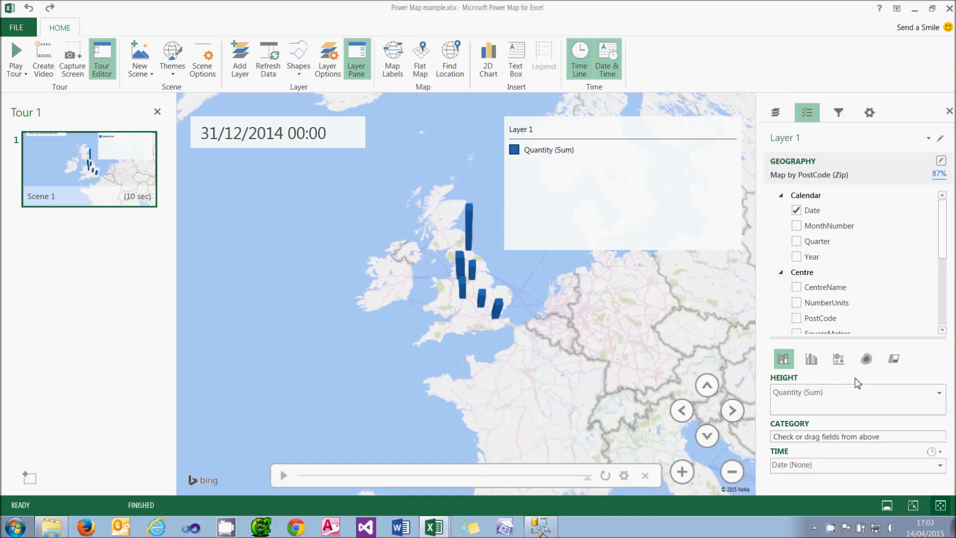
click(866, 359)
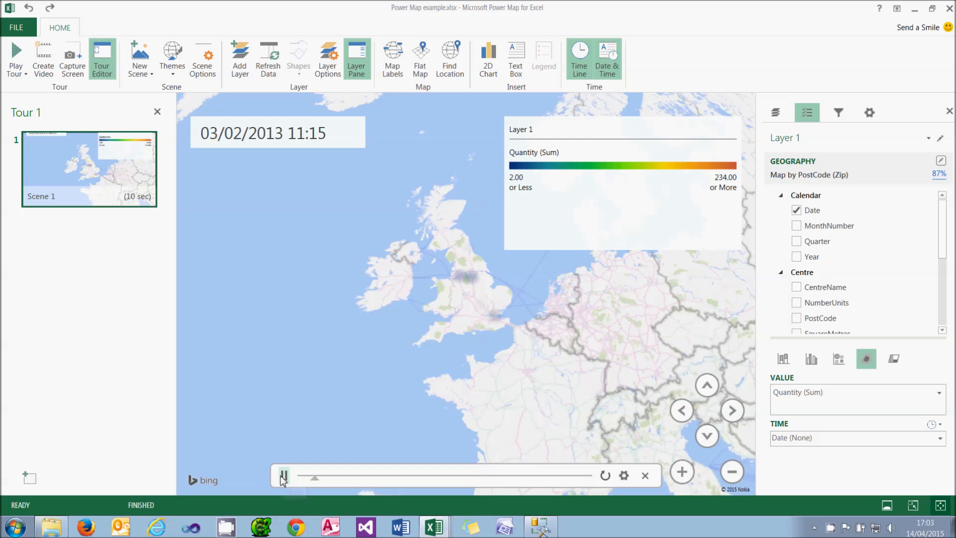
Play the time animation through to 31/12/2014
click(282, 475)
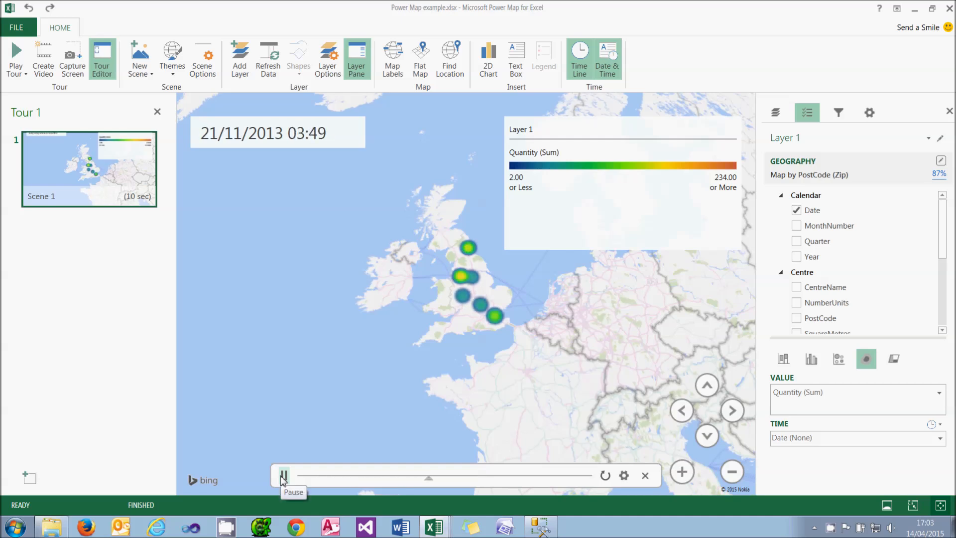
click(282, 475)
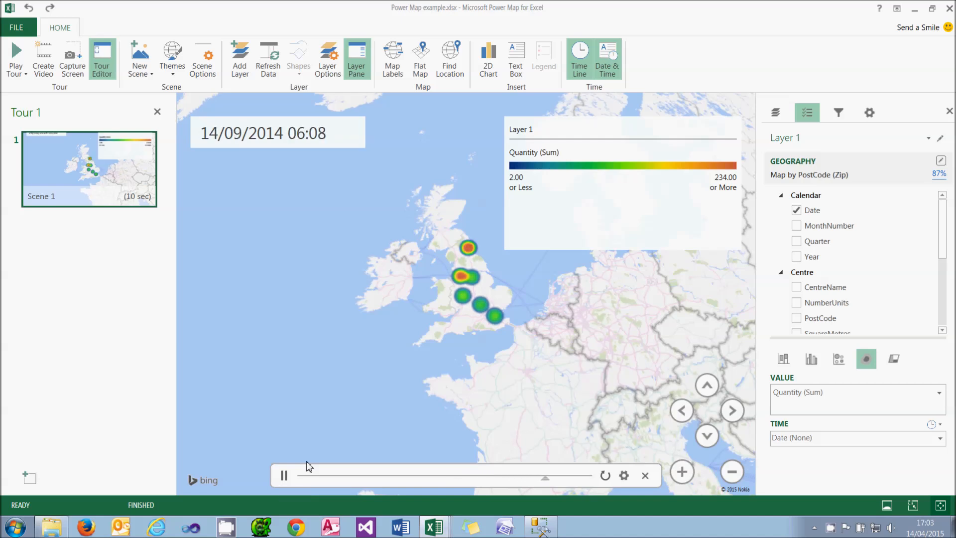
click(282, 475)
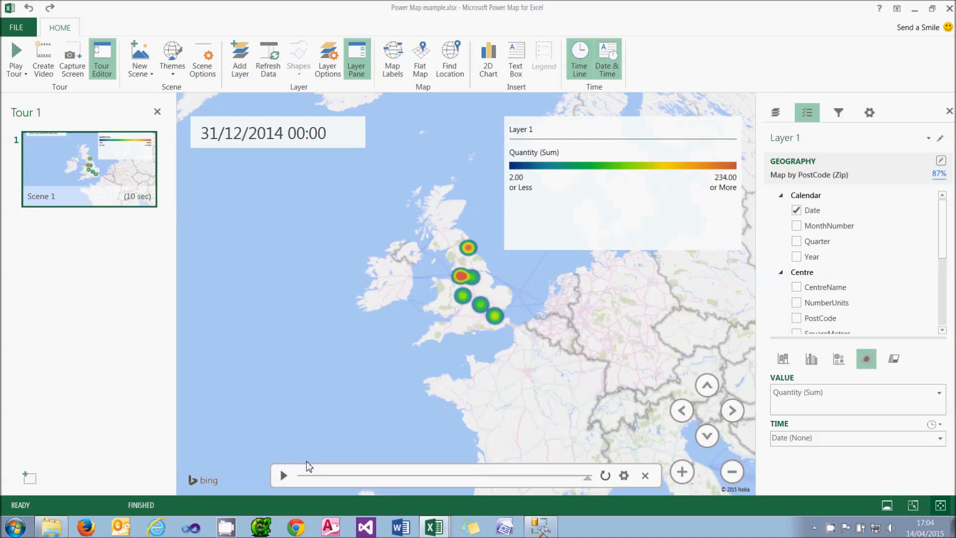
mouse_move(310, 465)
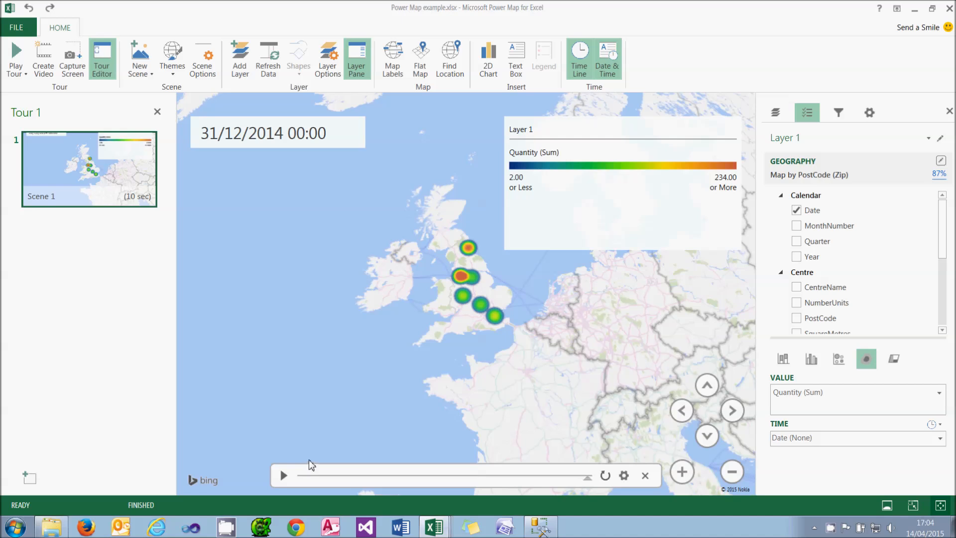
mouse_move(335, 442)
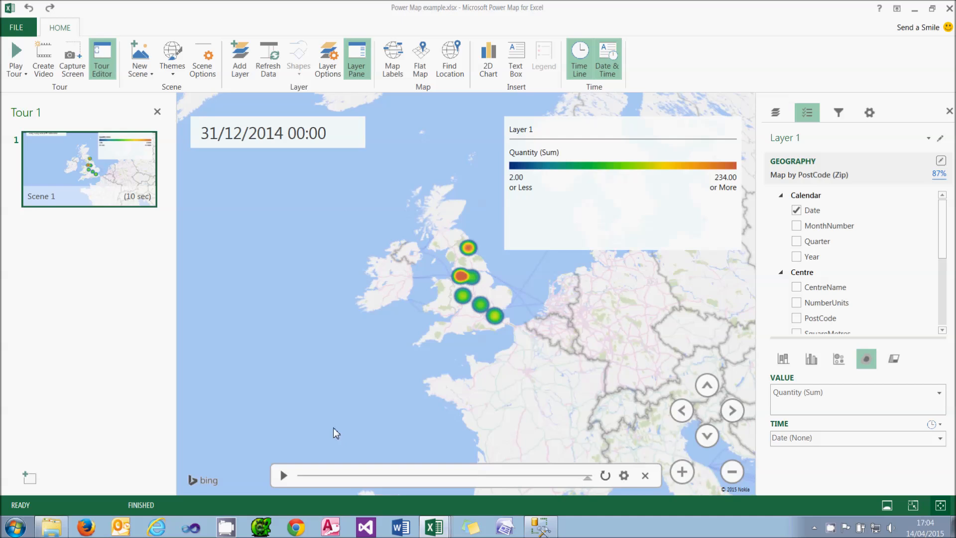
Add a custom-map scene, dismiss its options, and close Power Map
click(139, 57)
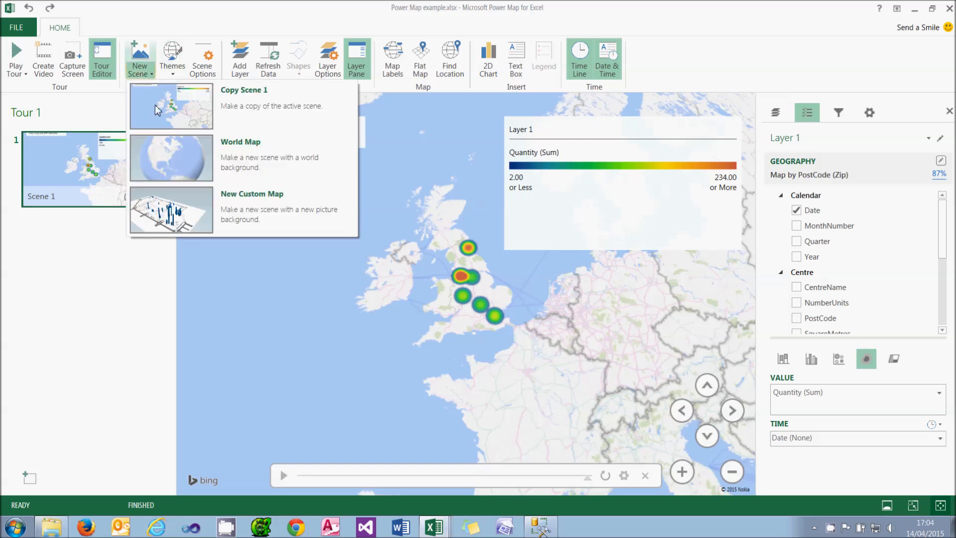
mouse_move(201, 217)
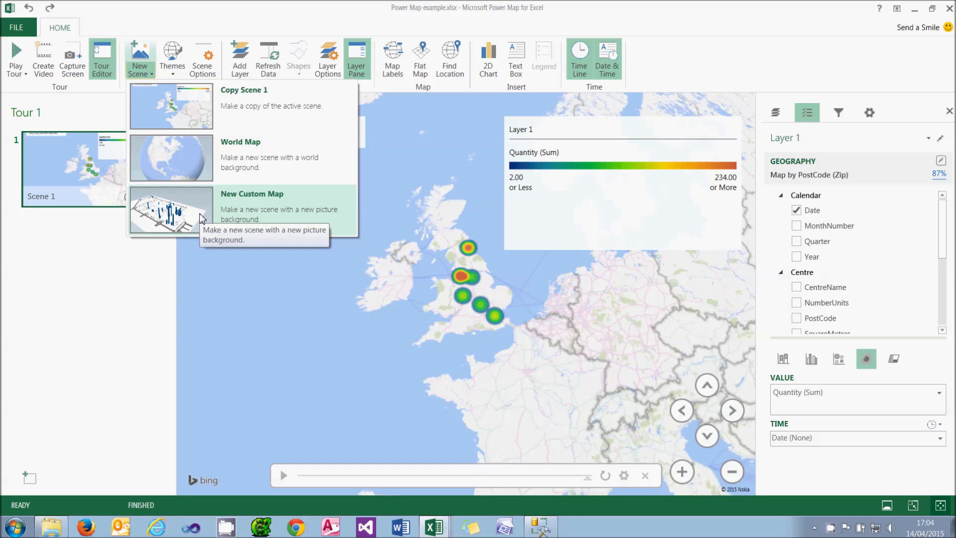
mouse_move(201, 218)
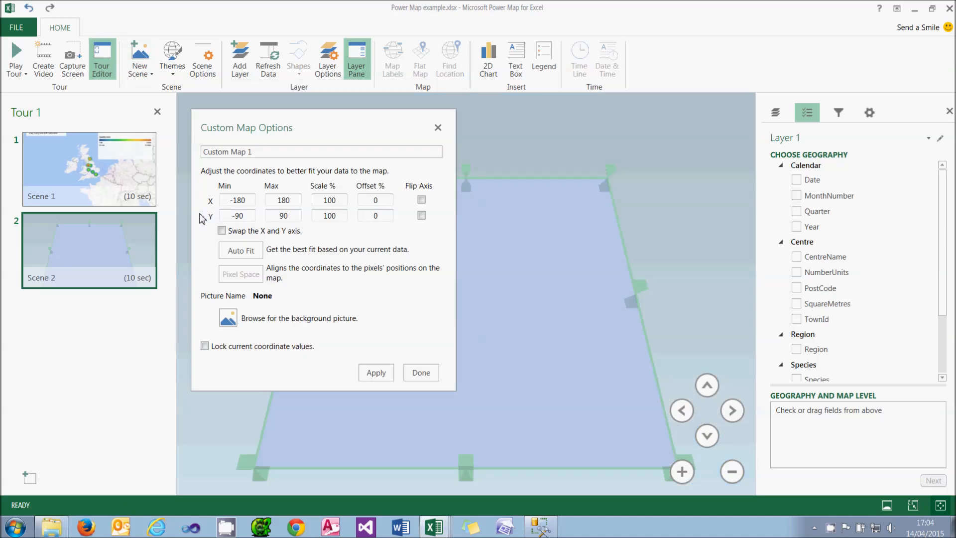
mouse_move(201, 221)
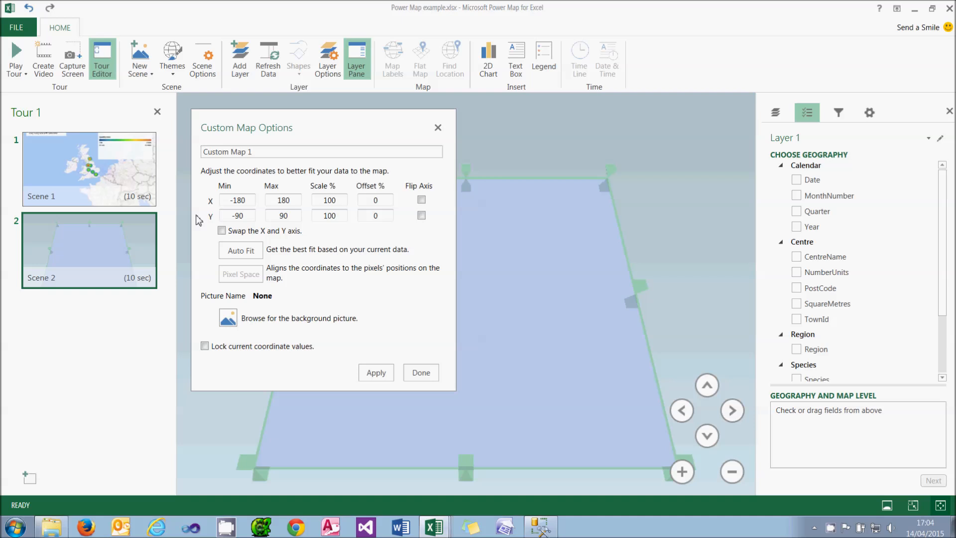
click(420, 372)
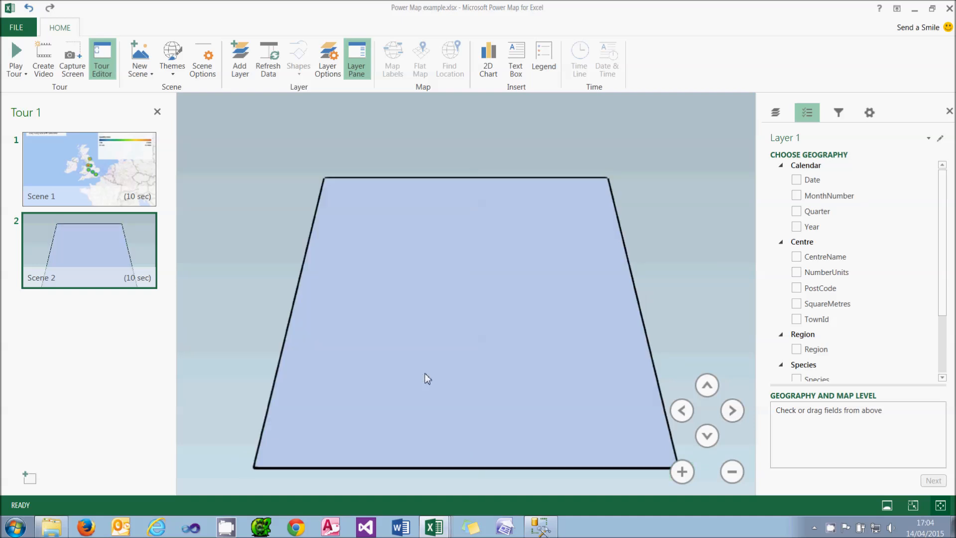
click(15, 27)
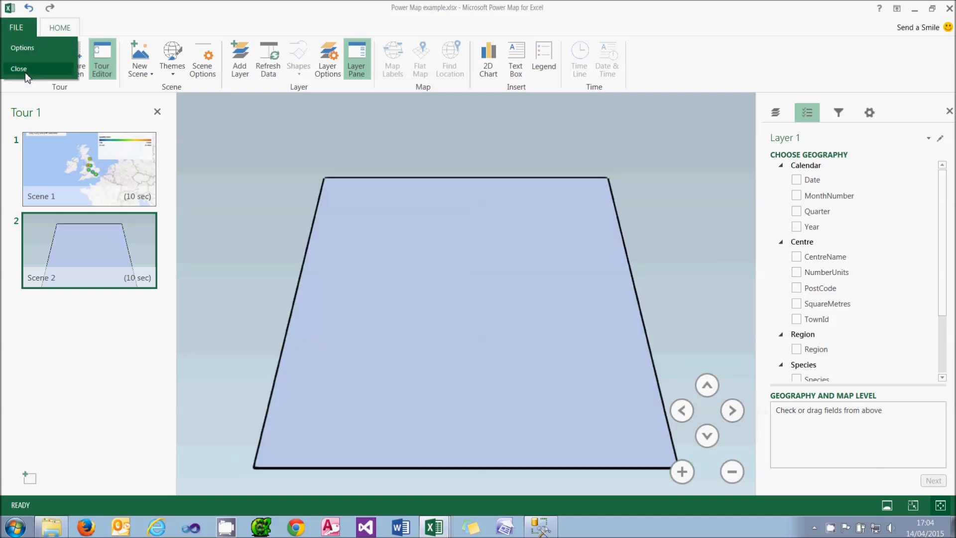
click(19, 68)
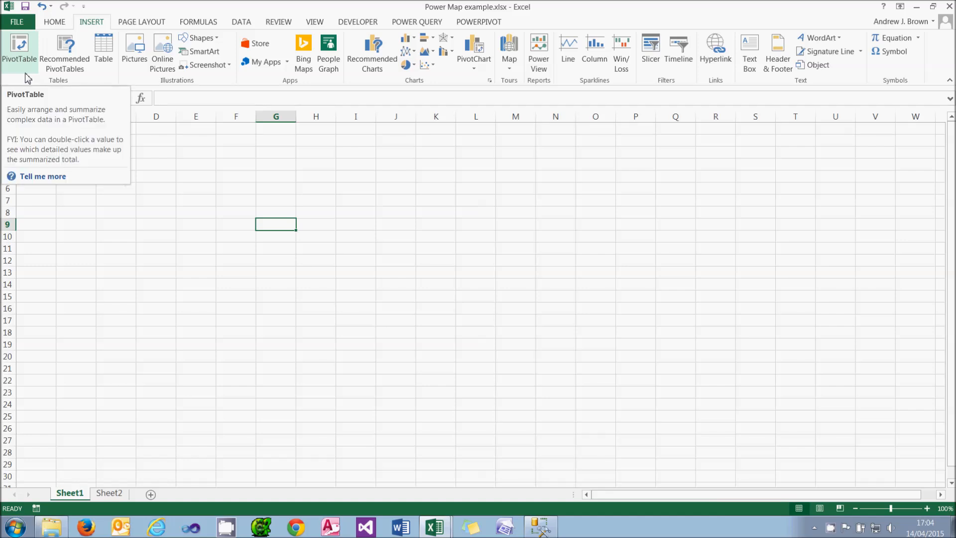